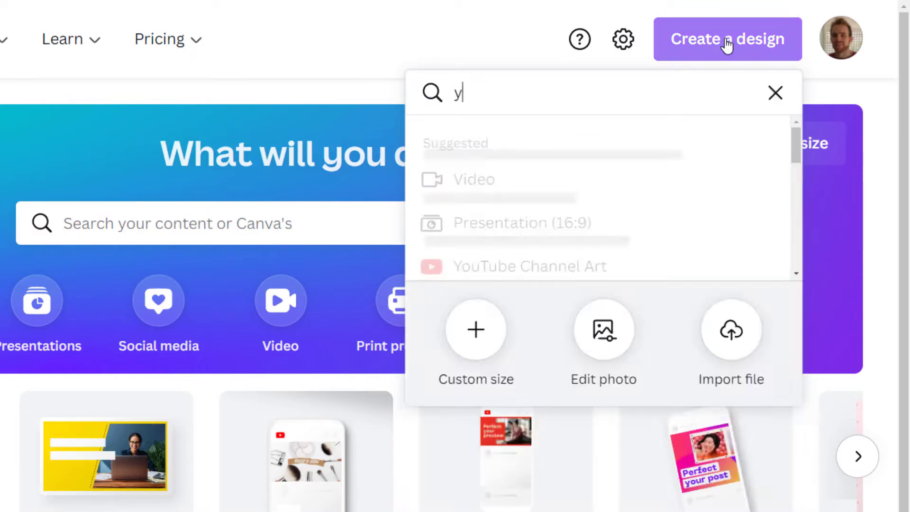
Search for 'youtube' and create a blank 1280 × 720 YouTube Thumbnail design
{"action": "type", "text": "outube"}
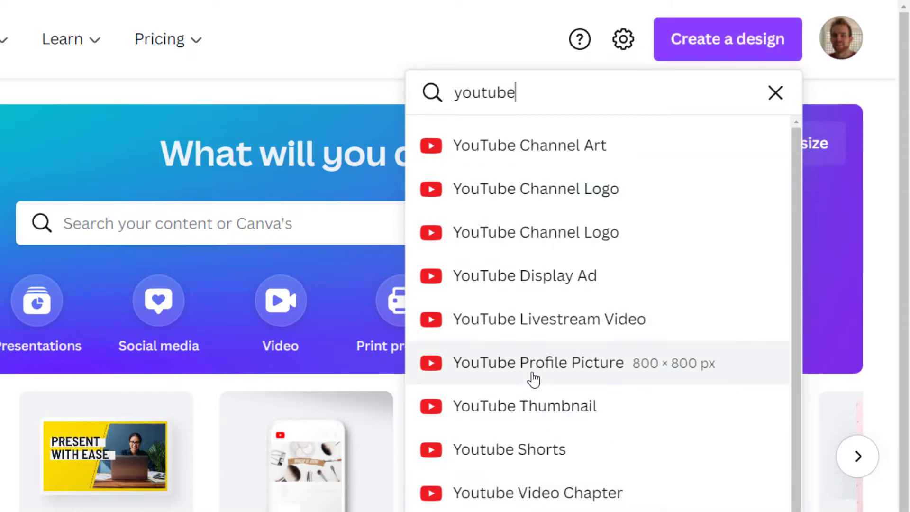
{"action": "mouse_move", "coordinate": [525, 415]}
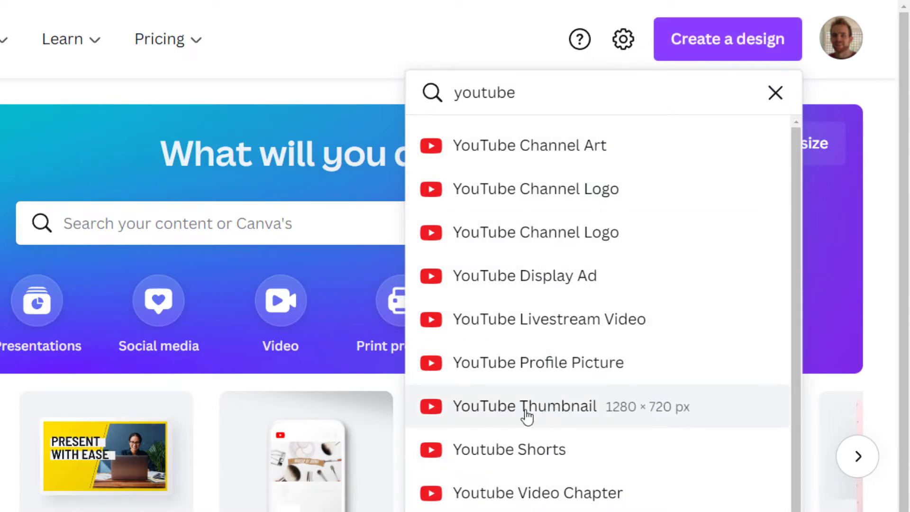
{"action": "mouse_move", "coordinate": [619, 416]}
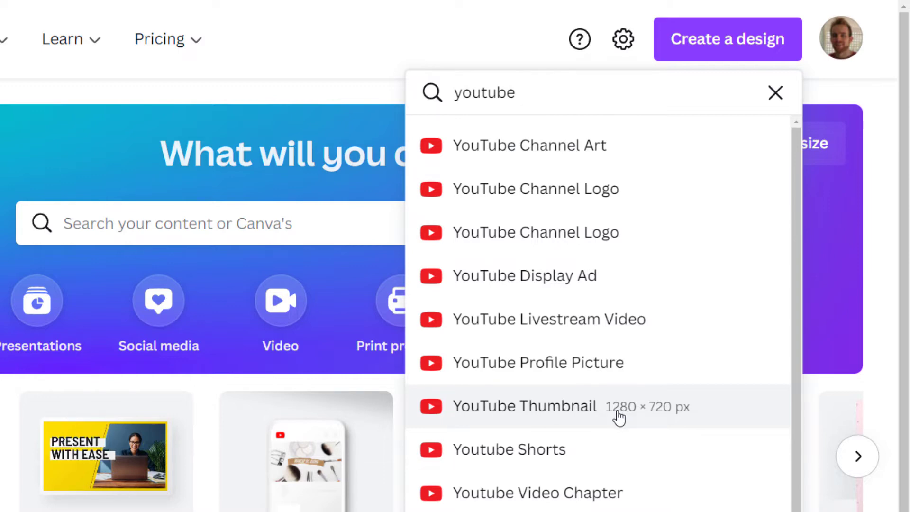
{"action": "mouse_move", "coordinate": [540, 406]}
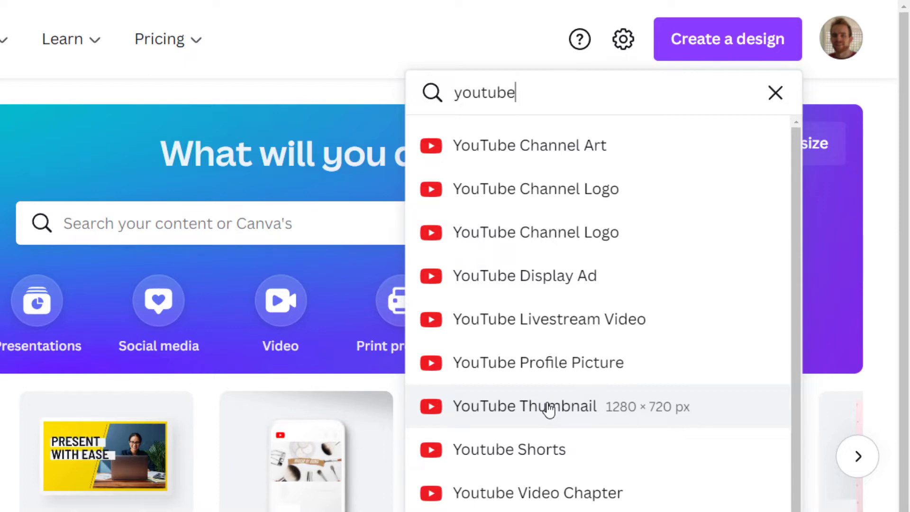
{"action": "mouse_move", "coordinate": [506, 409]}
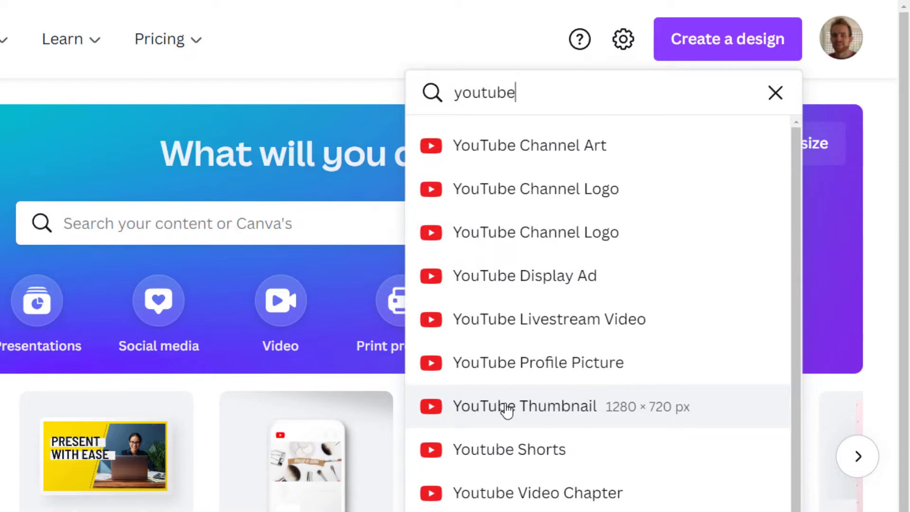
{"action": "left_click", "coordinate": [522, 406]}
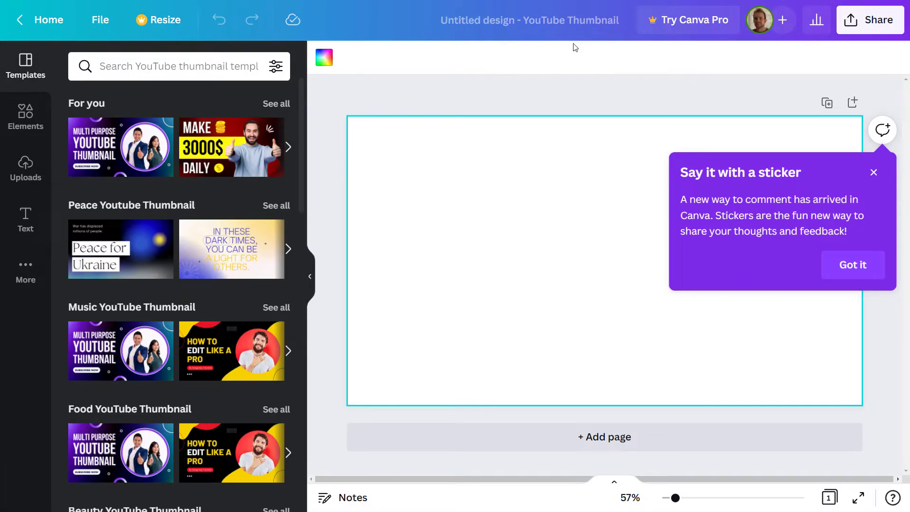
{"action": "mouse_move", "coordinate": [145, 180]}
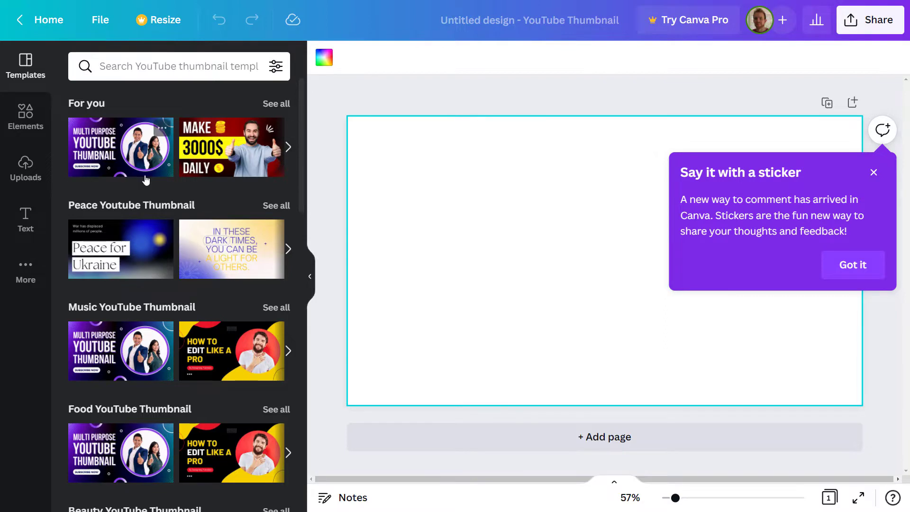
Dismiss the 'Say it with a sticker' comments tip
{"action": "scroll", "scroll_direction": "down", "scroll_amount": 3}
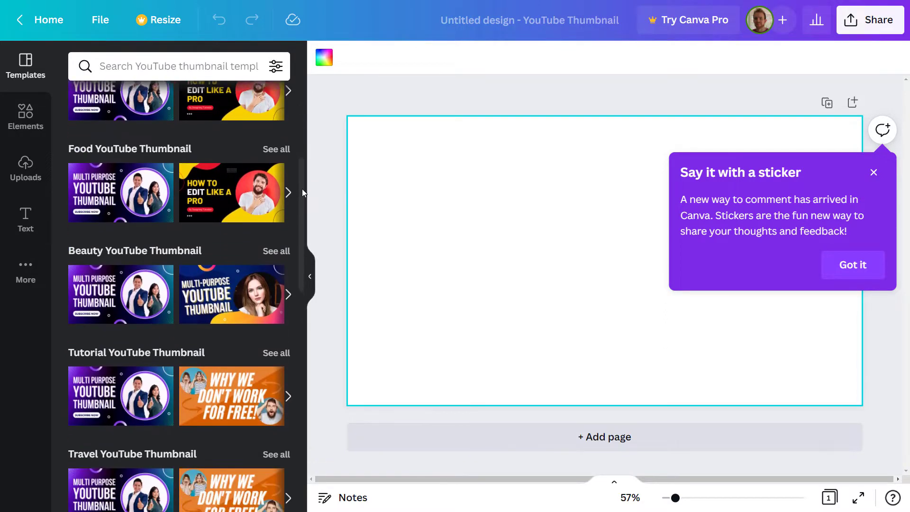
{"action": "scroll", "scroll_direction": "up", "scroll_amount": 3}
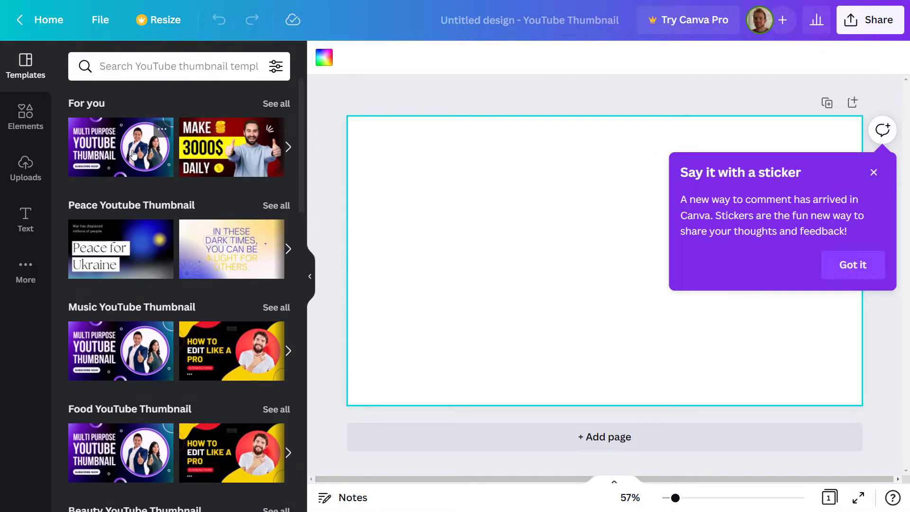
{"action": "mouse_move", "coordinate": [281, 203]}
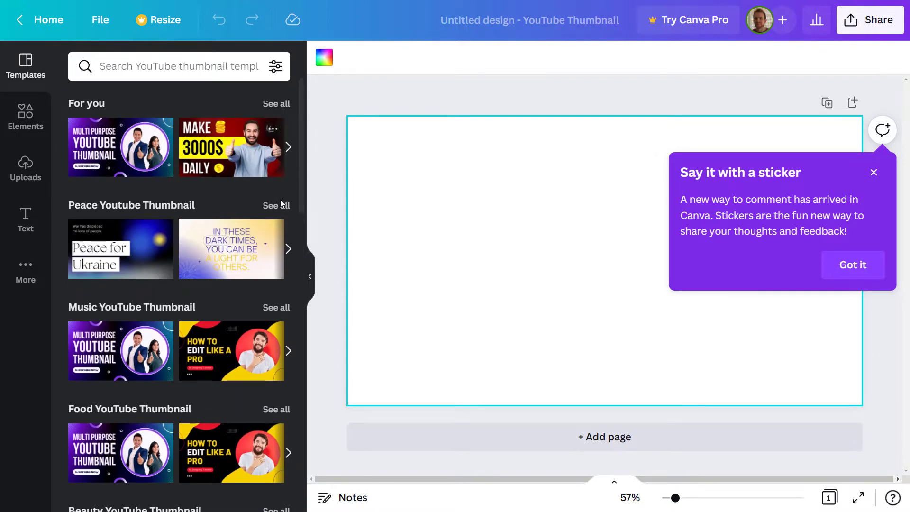
{"action": "left_click", "coordinate": [852, 264]}
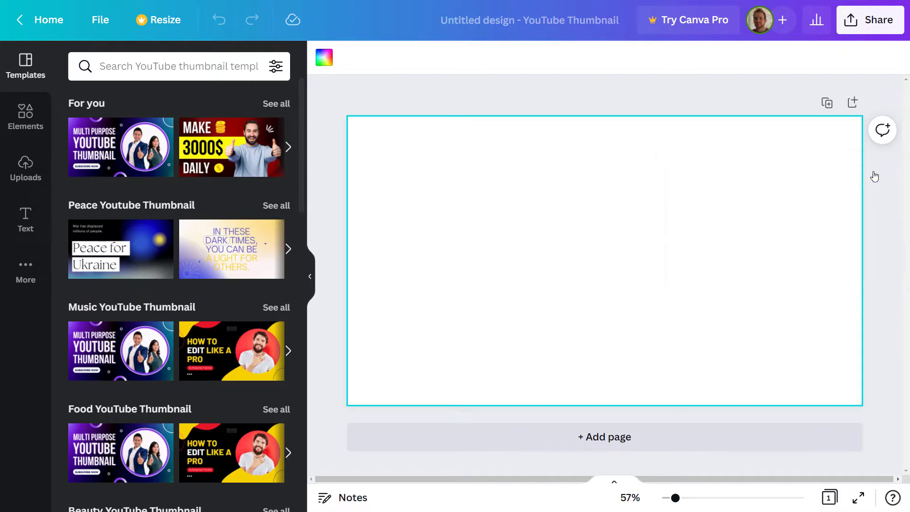
{"action": "mouse_move", "coordinate": [241, 212]}
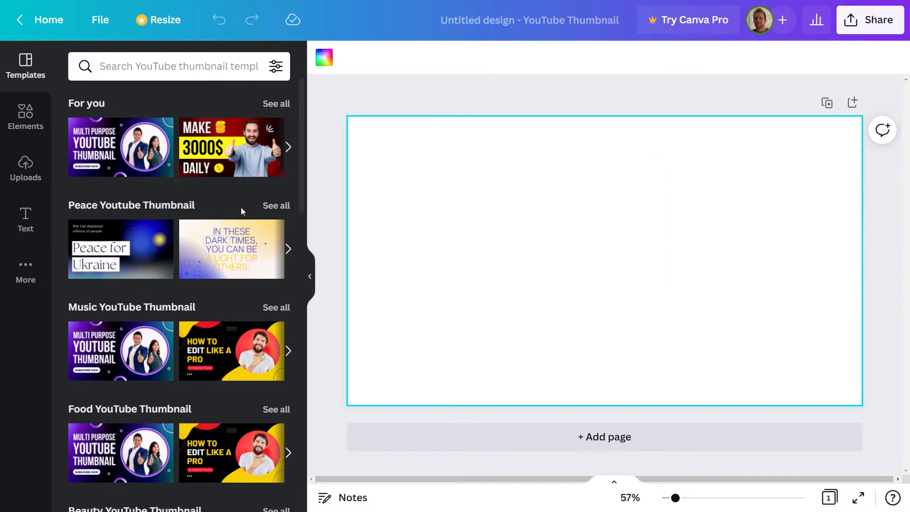
Scroll through the full list of YouTube thumbnail templates
{"action": "scroll", "scroll_direction": "down", "scroll_amount": 3}
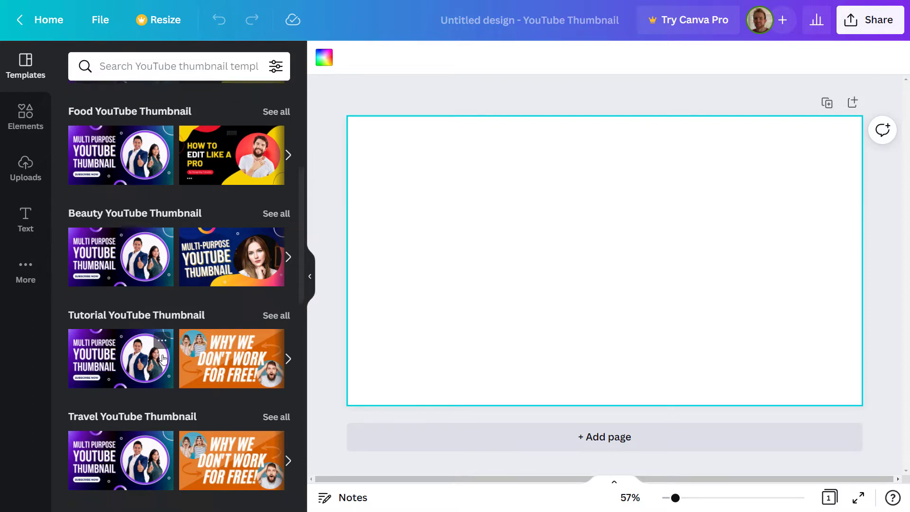
{"action": "scroll", "scroll_direction": "down", "scroll_amount": 3}
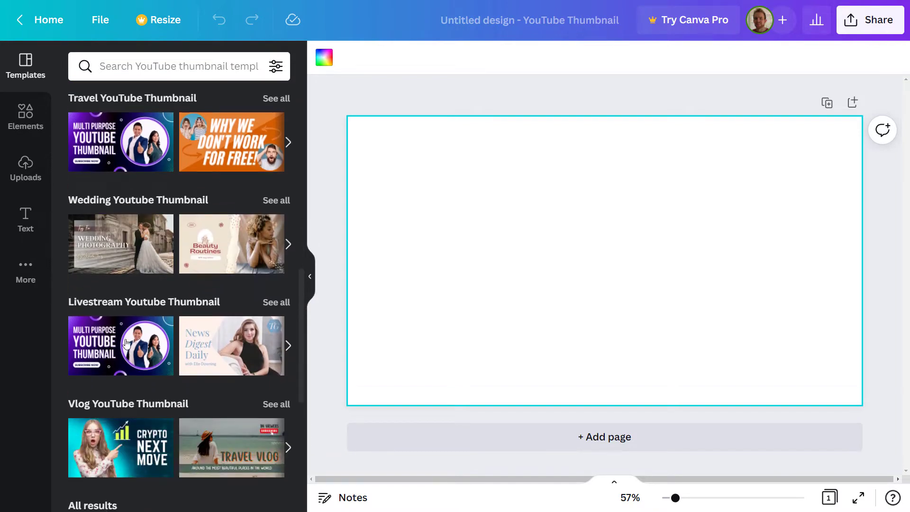
{"action": "scroll", "scroll_direction": "down", "scroll_amount": 3}
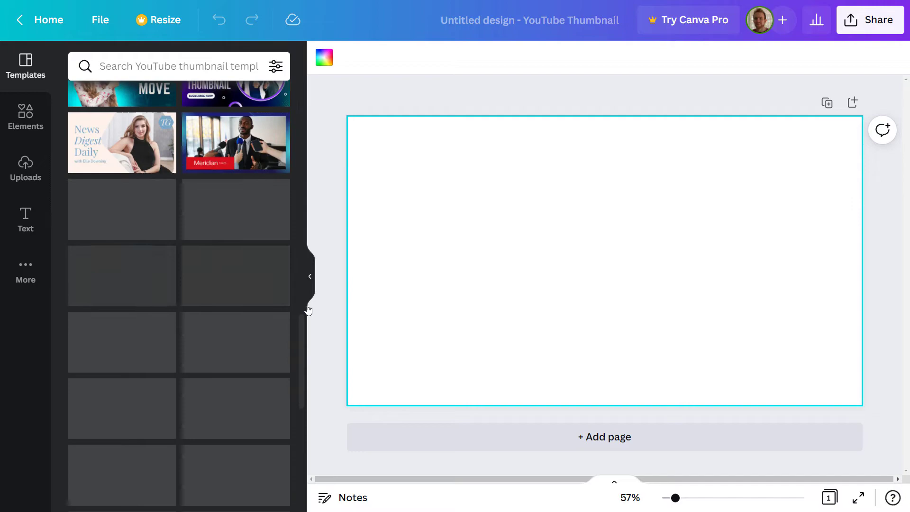
{"action": "scroll", "scroll_direction": "down", "scroll_amount": 3}
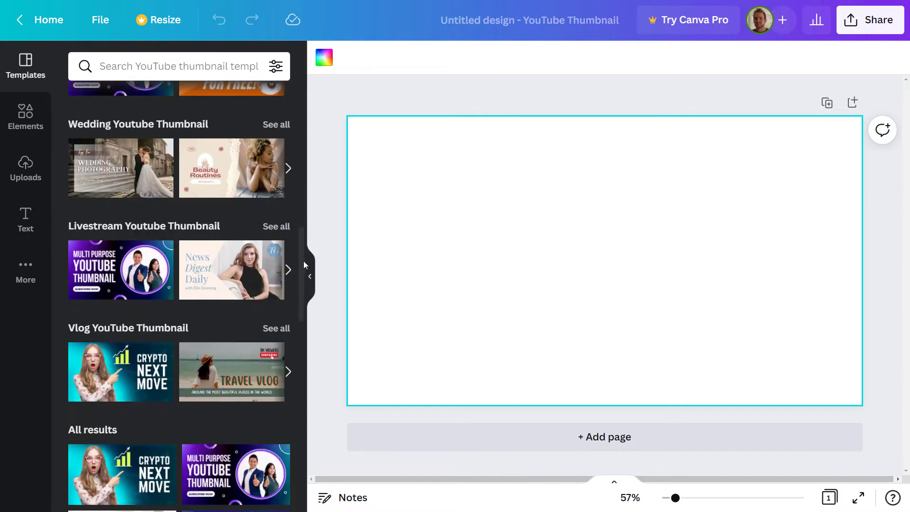
{"action": "scroll", "scroll_direction": "down", "scroll_amount": 3}
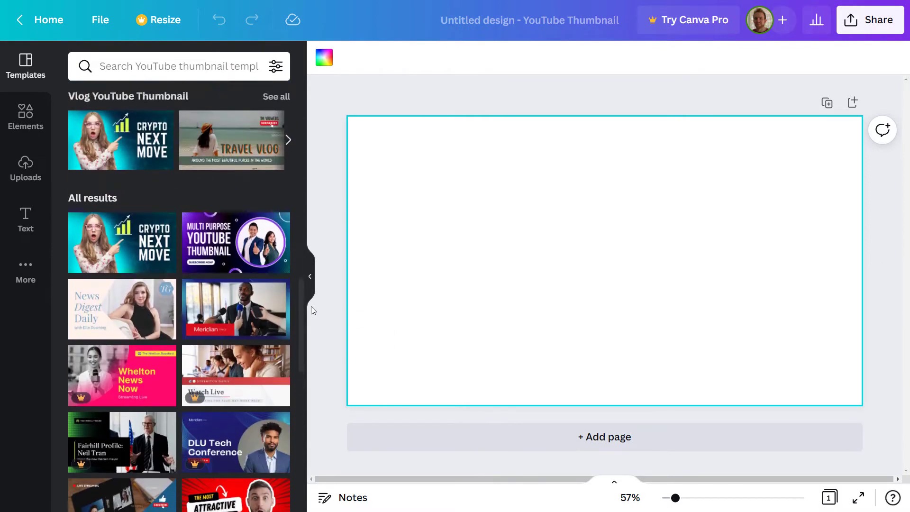
{"action": "scroll", "scroll_direction": "down", "scroll_amount": 3}
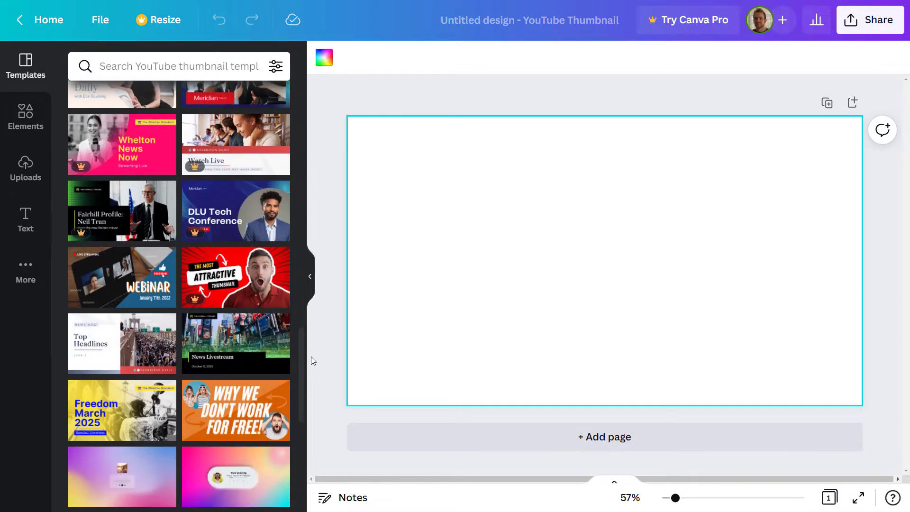
{"action": "scroll", "scroll_direction": "down", "scroll_amount": 3}
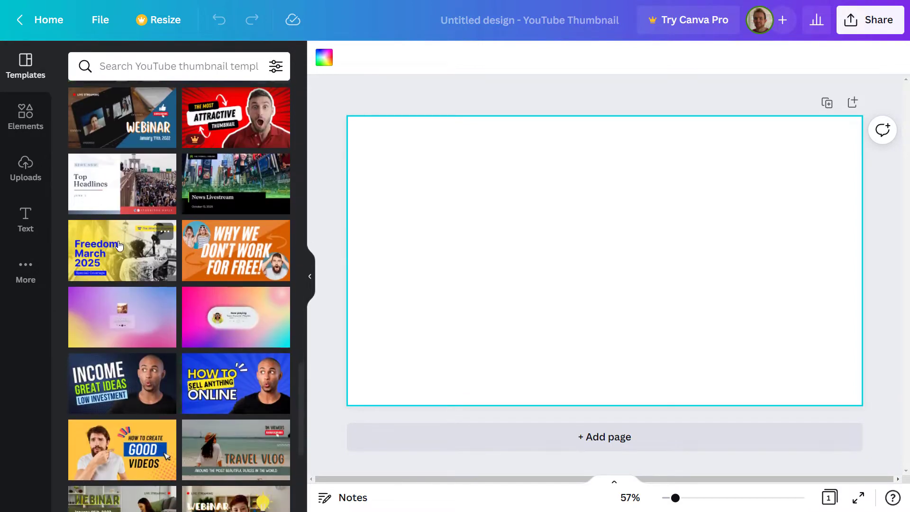
{"action": "scroll", "scroll_direction": "down", "scroll_amount": 3}
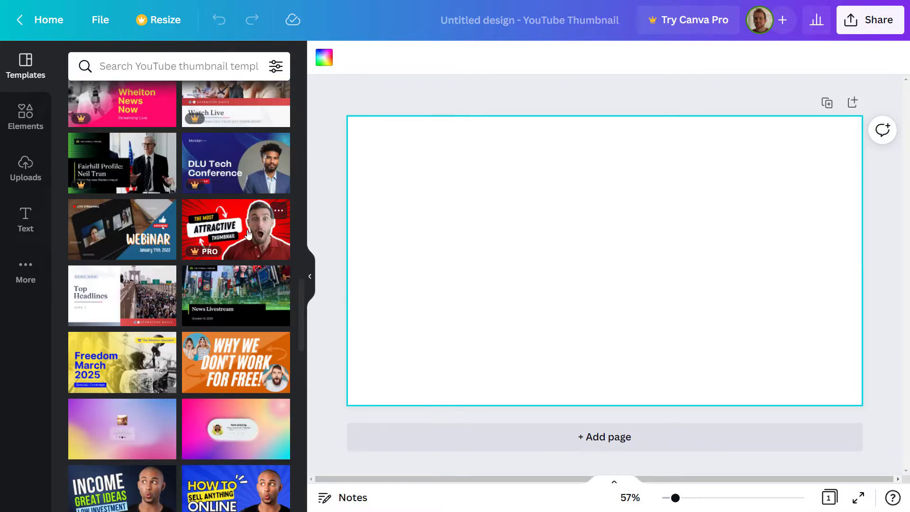
{"action": "left_click", "coordinate": [235, 229]}
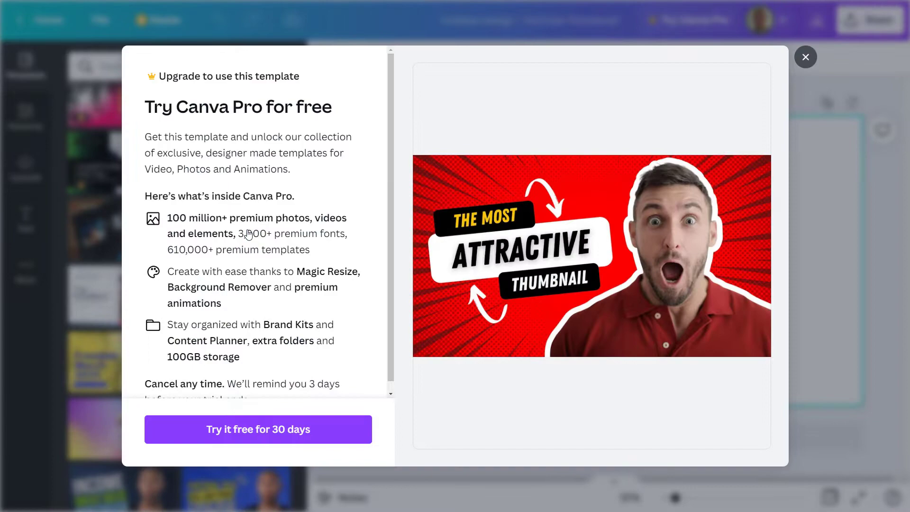
{"action": "mouse_move", "coordinate": [853, 86]}
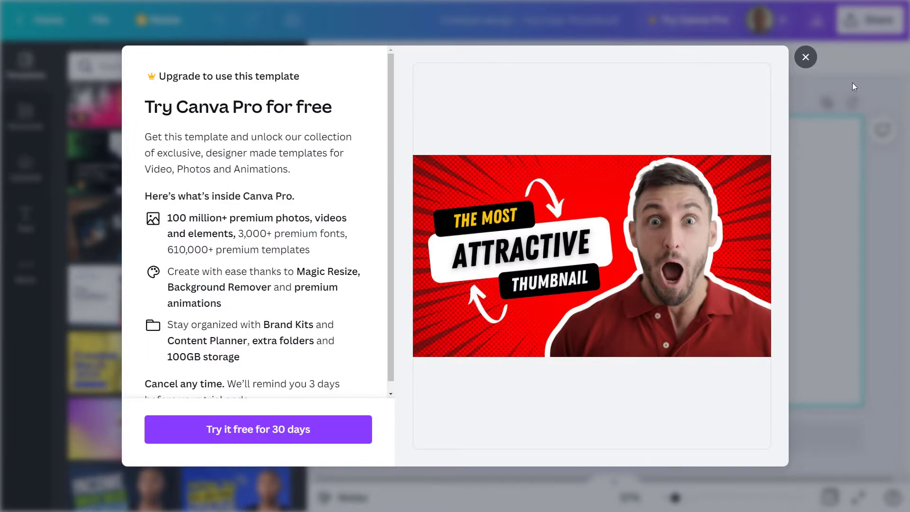
{"action": "left_click", "coordinate": [806, 57]}
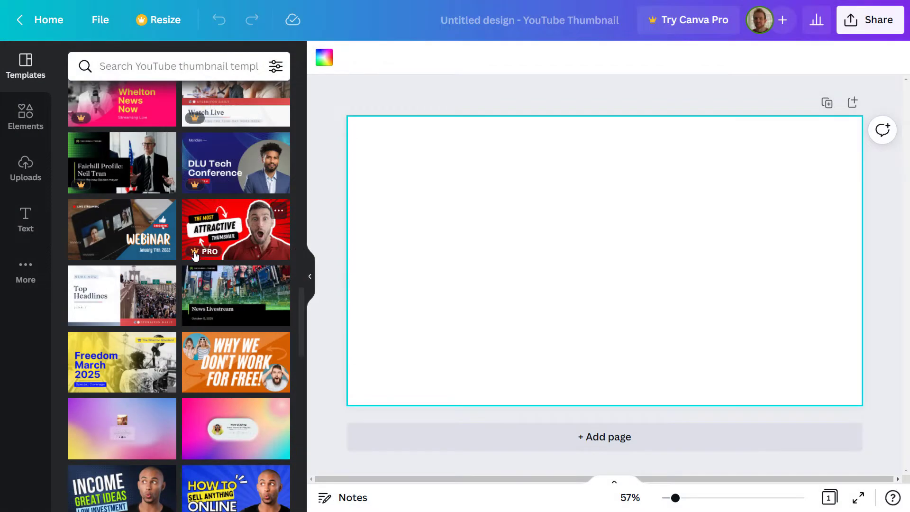
{"action": "mouse_move", "coordinate": [203, 255]}
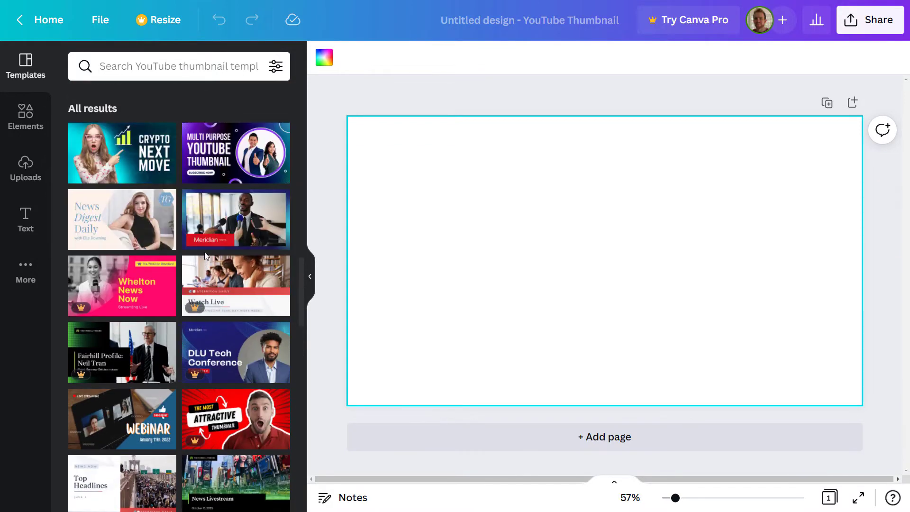
{"action": "mouse_move", "coordinate": [162, 182]}
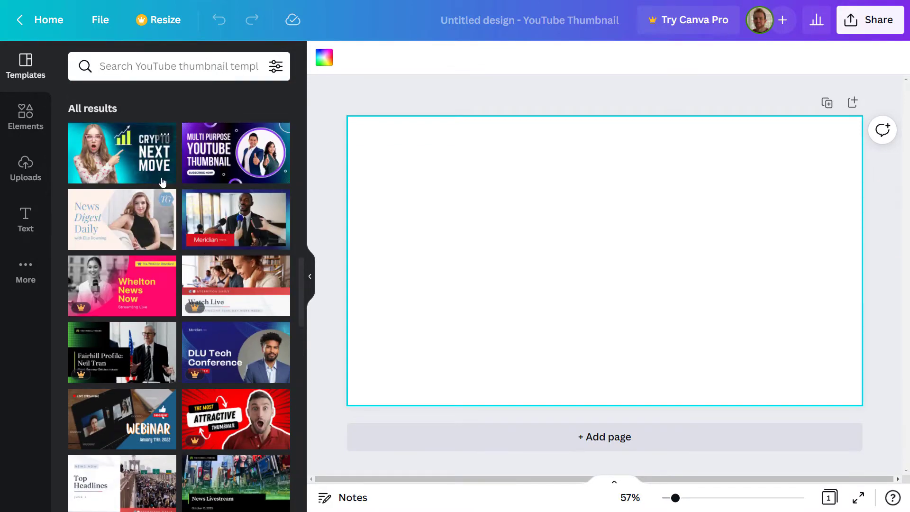
{"action": "mouse_move", "coordinate": [141, 239]}
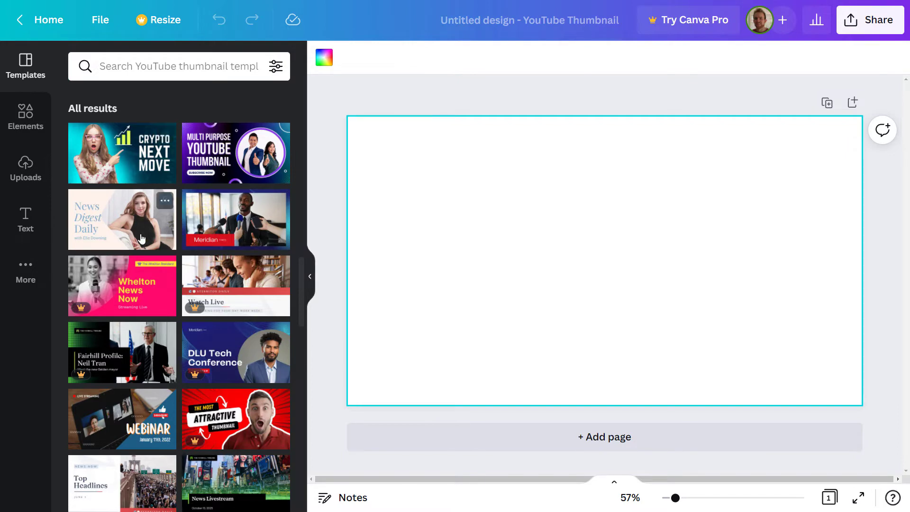
Apply the News Digest Daily template, retitled 'How to win!' with subtitle 'with Wade McMaster'
{"action": "left_click", "coordinate": [122, 220]}
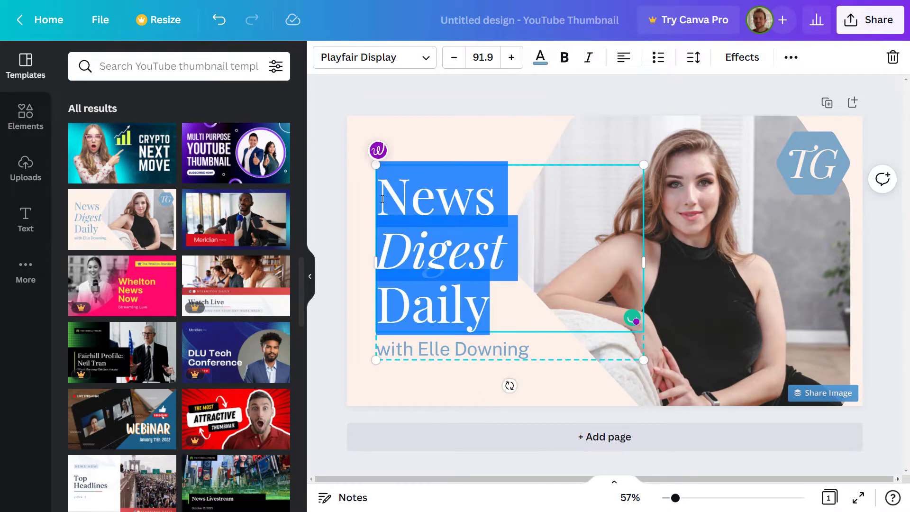
{"action": "type", "text": "How to win!"}
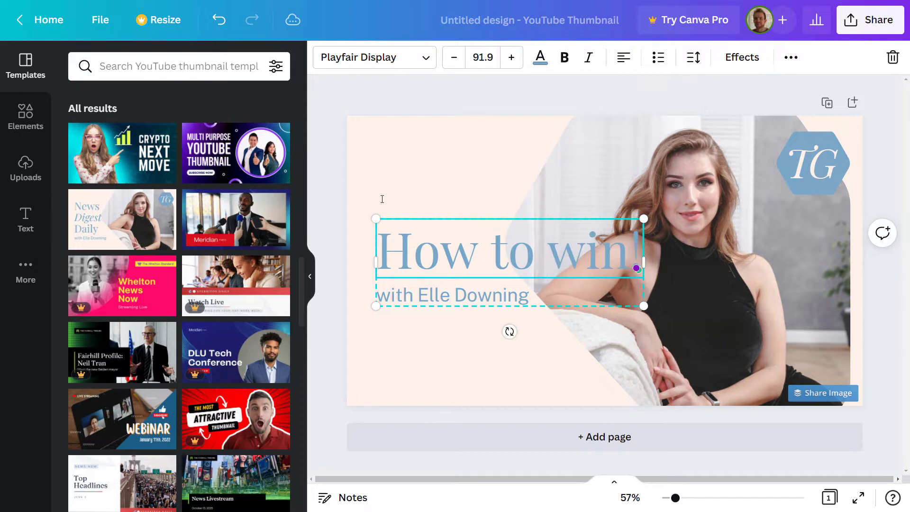
{"action": "double_click", "coordinate": [507, 250]}
{"action": "type", "text": "with Wa"}
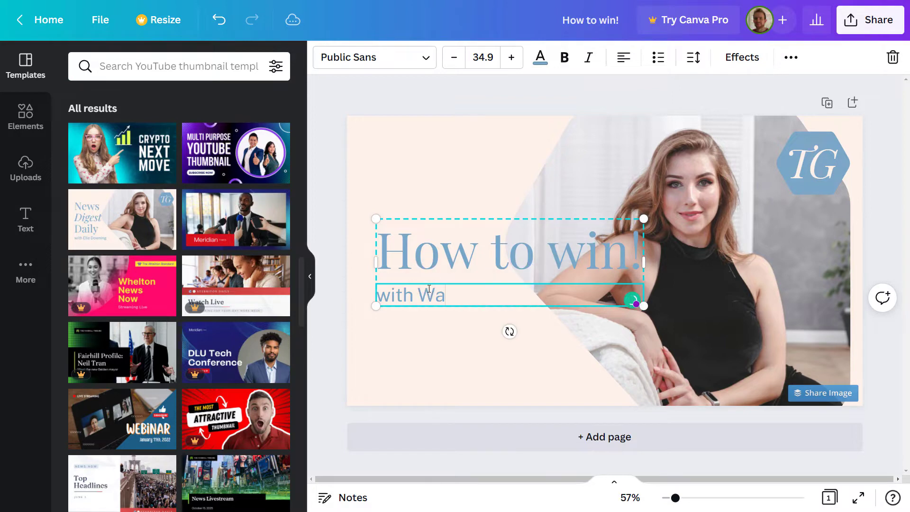
{"action": "type", "text": "de McMaster"}
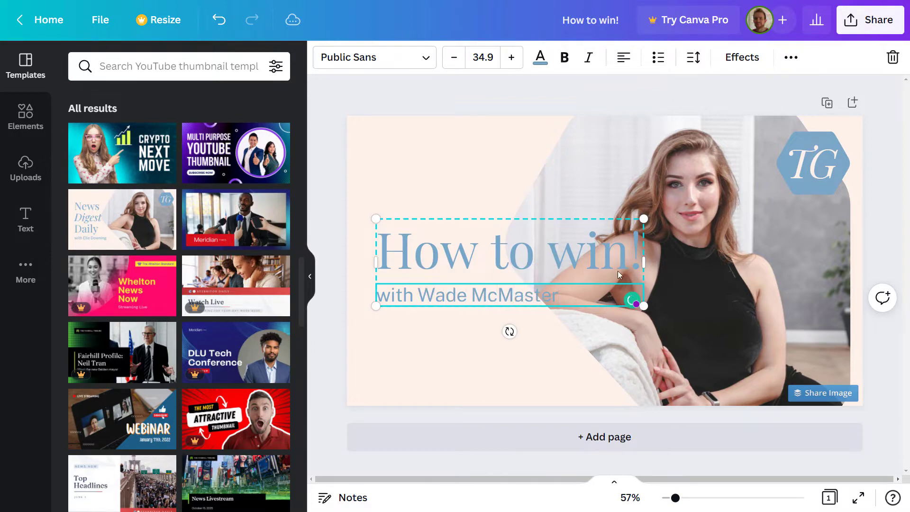
{"action": "left_click", "coordinate": [656, 145]}
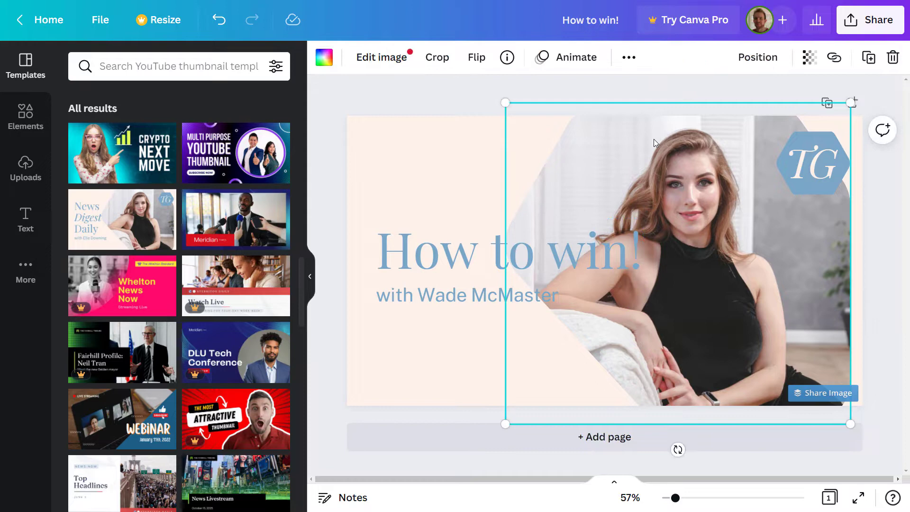
Swap the woman's photo for the uploaded black-and-white portrait and make the background black
{"action": "left_click", "coordinate": [25, 168]}
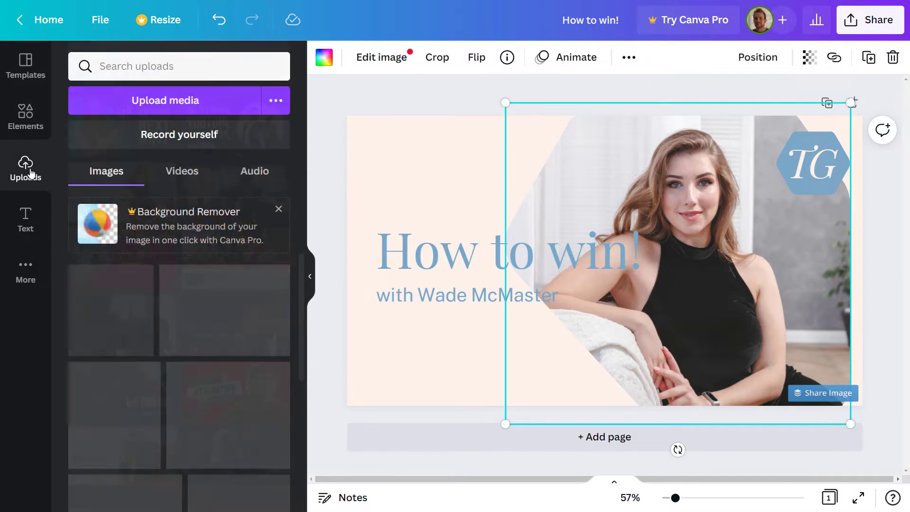
{"action": "left_click", "coordinate": [165, 101]}
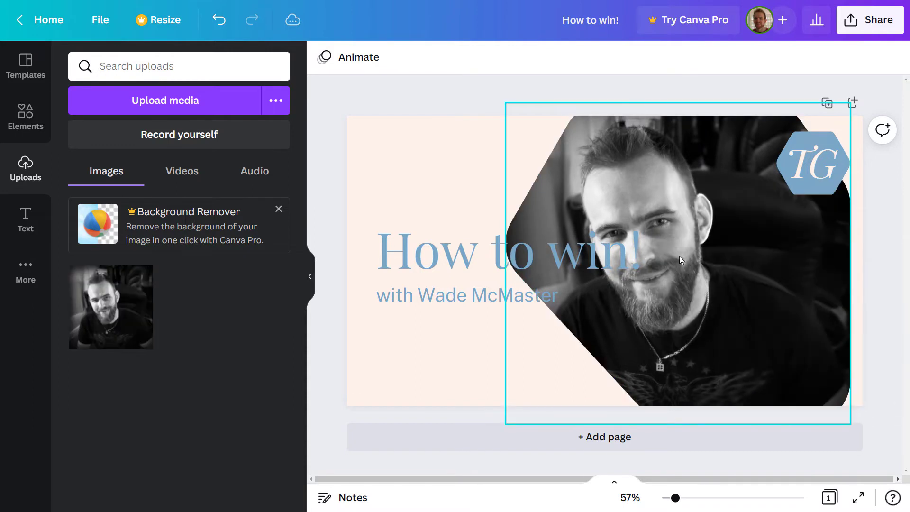
{"action": "left_click", "coordinate": [679, 260]}
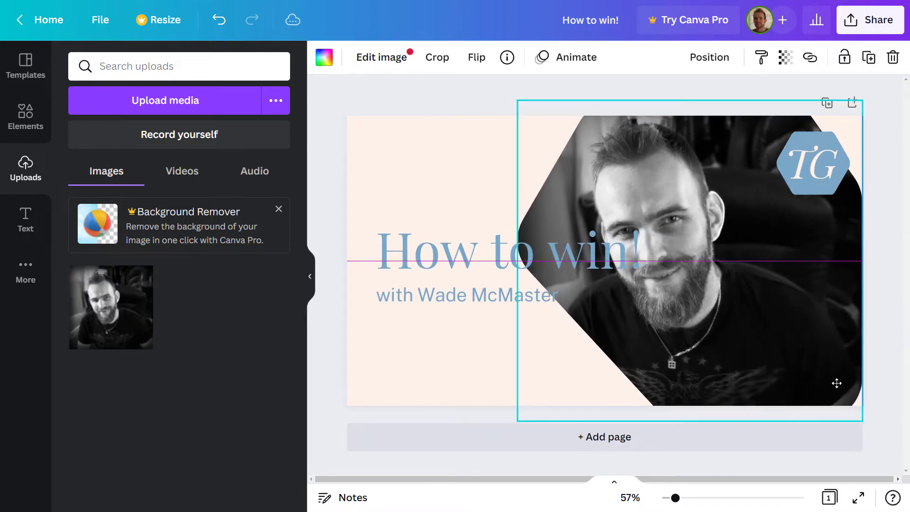
{"action": "left_click", "coordinate": [505, 250]}
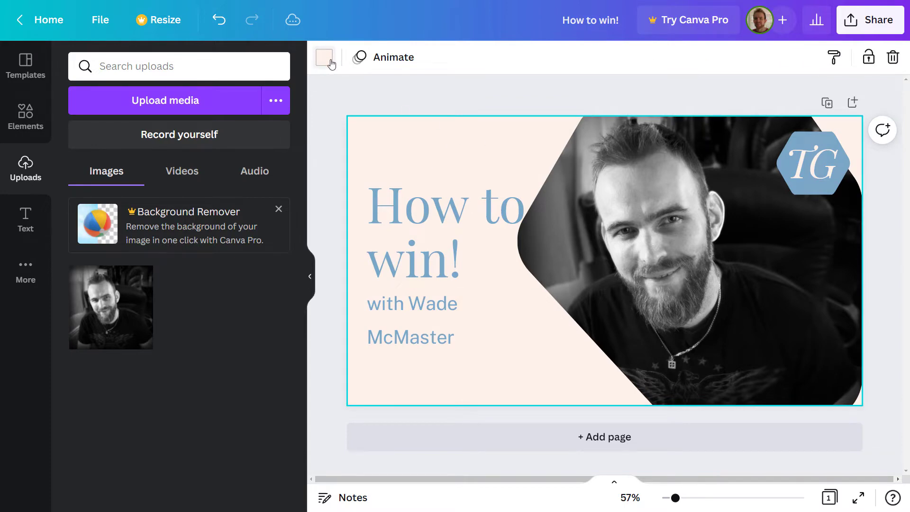
{"action": "left_click", "coordinate": [323, 57]}
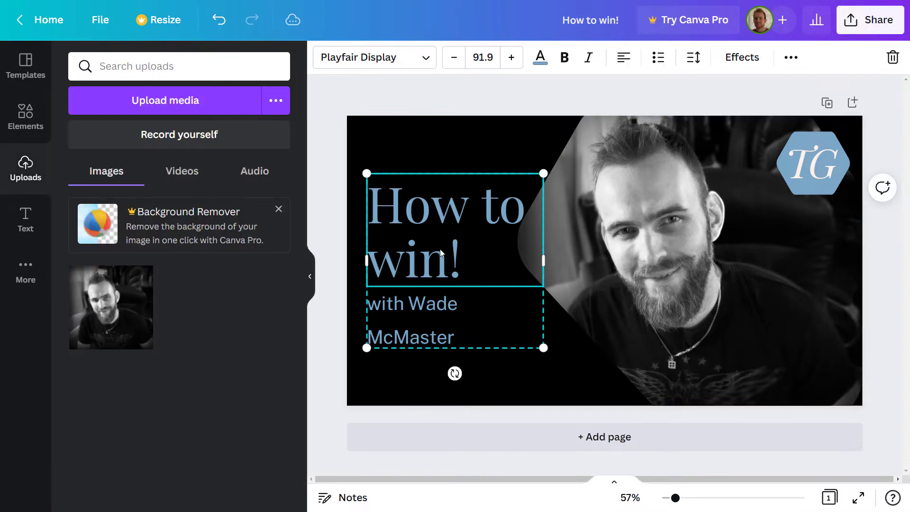
Make the 'How to win!' title white in the Anton font
{"action": "left_click", "coordinate": [539, 57]}
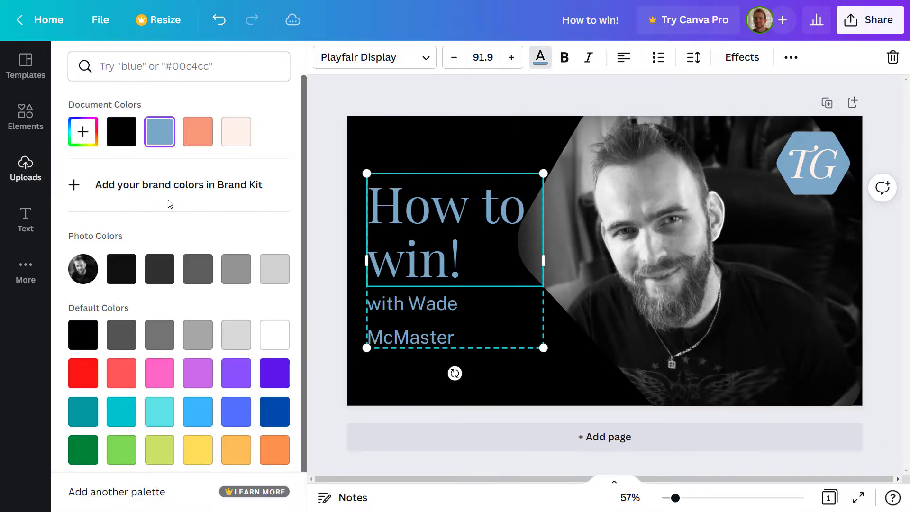
{"action": "left_click", "coordinate": [274, 334]}
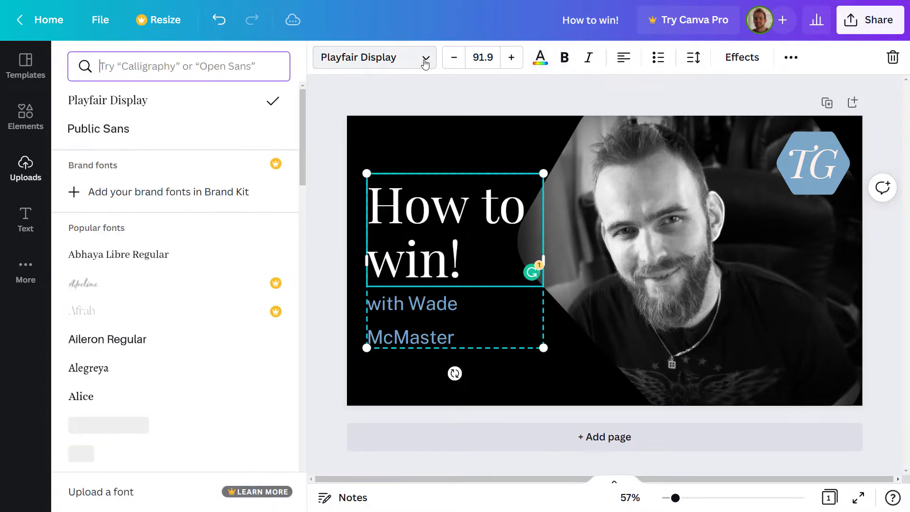
{"action": "scroll", "scroll_direction": "down", "scroll_amount": 3}
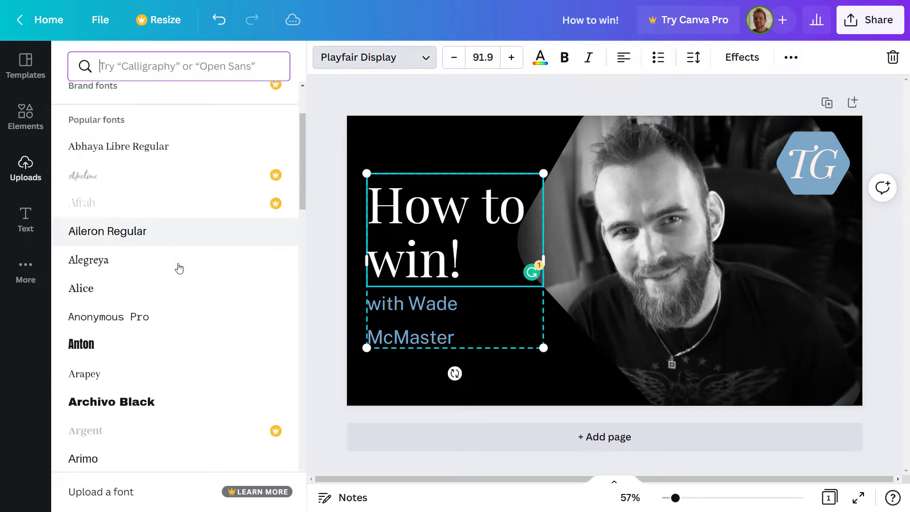
{"action": "left_click", "coordinate": [81, 343]}
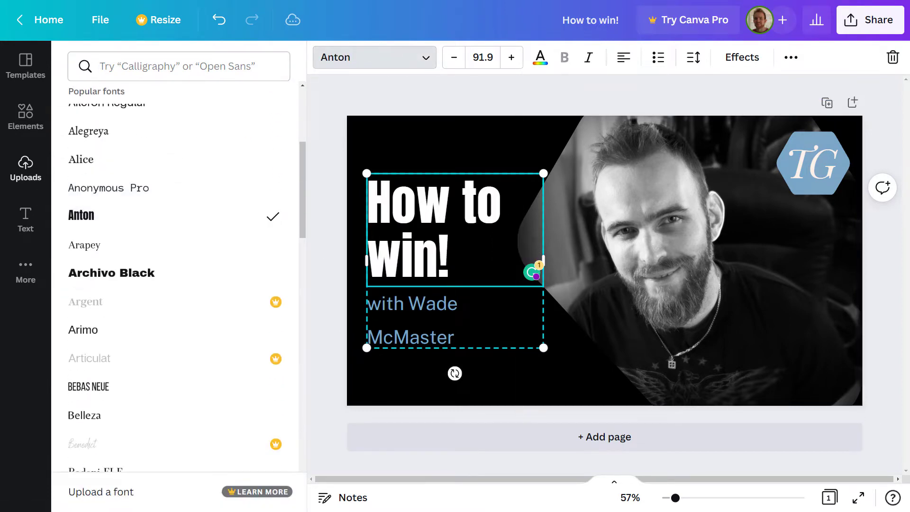
Reduce the title size to 89.9 and remove the hexagon's TG lettering
{"action": "left_click", "coordinate": [812, 163]}
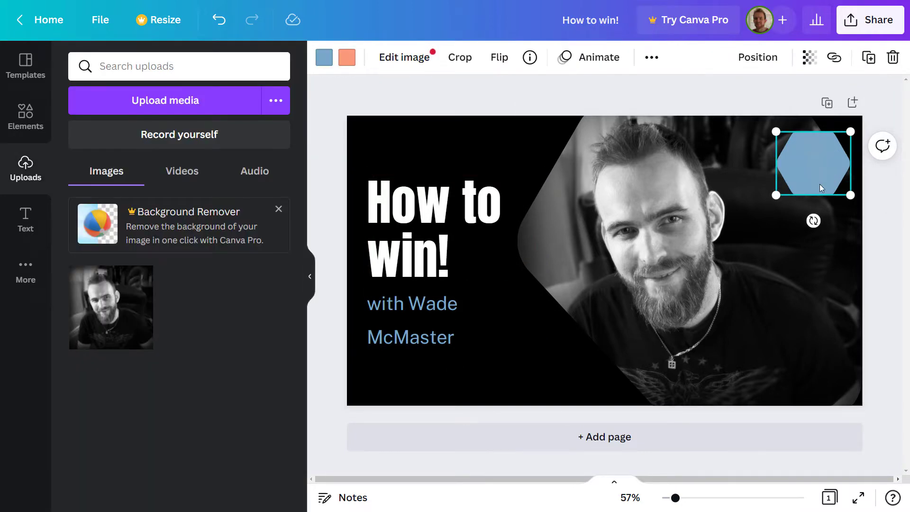
{"action": "left_click", "coordinate": [435, 261]}
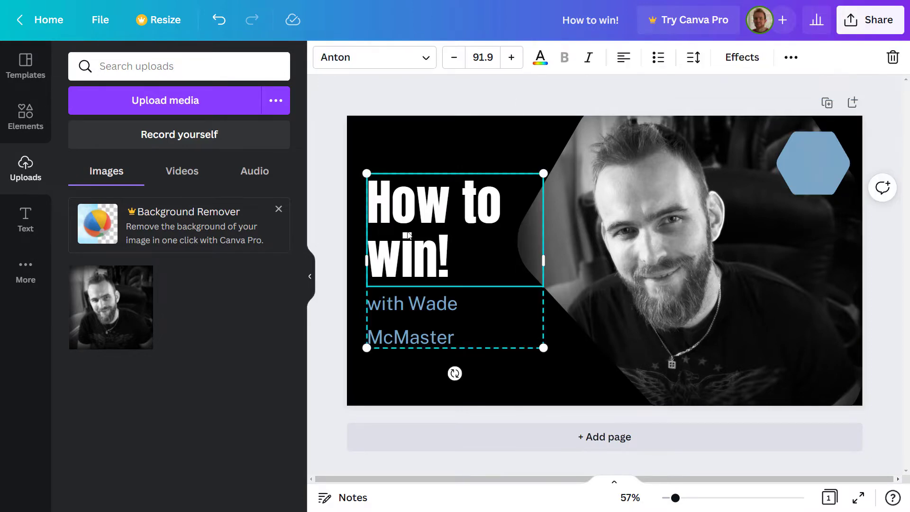
{"action": "mouse_move", "coordinate": [702, 47]}
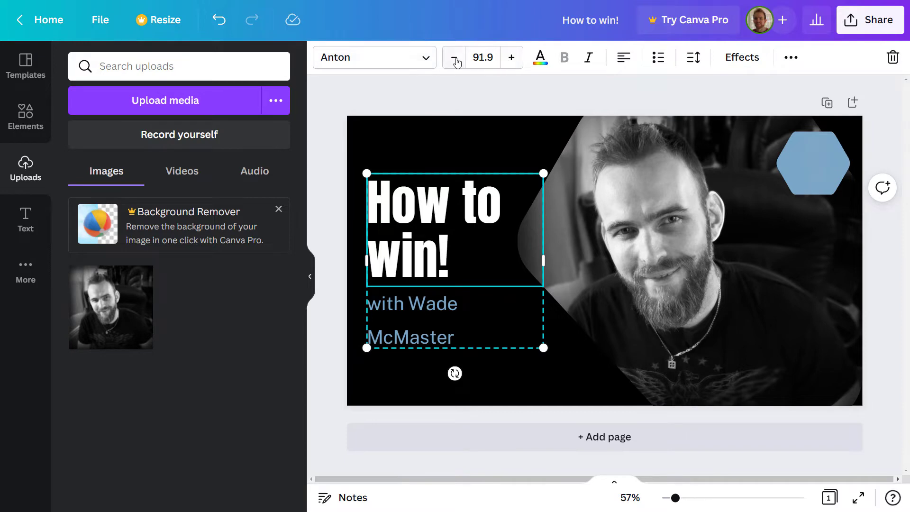
{"action": "left_click", "coordinate": [454, 56]}
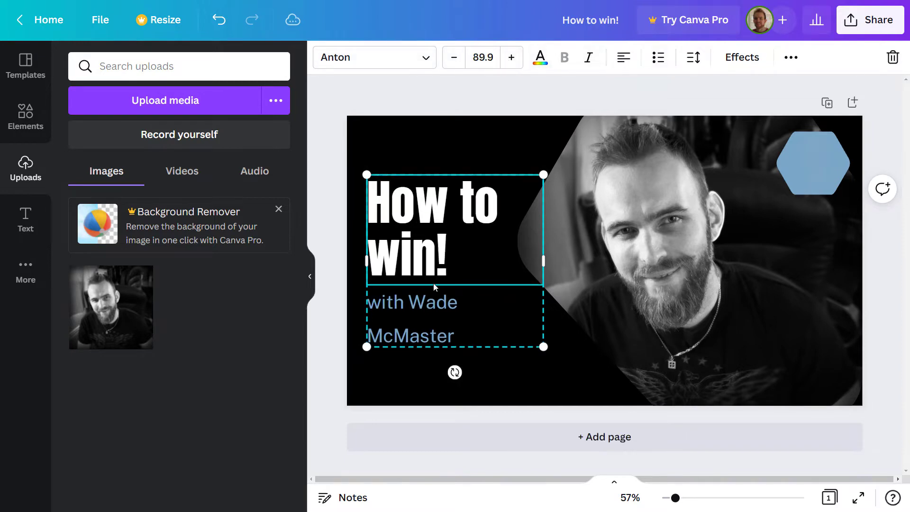
{"action": "left_click", "coordinate": [595, 217]}
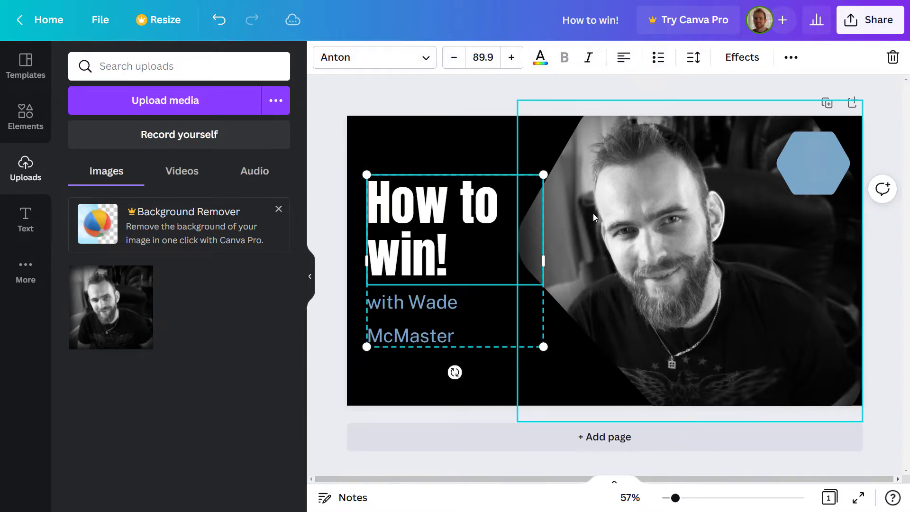
{"action": "left_click", "coordinate": [702, 331]}
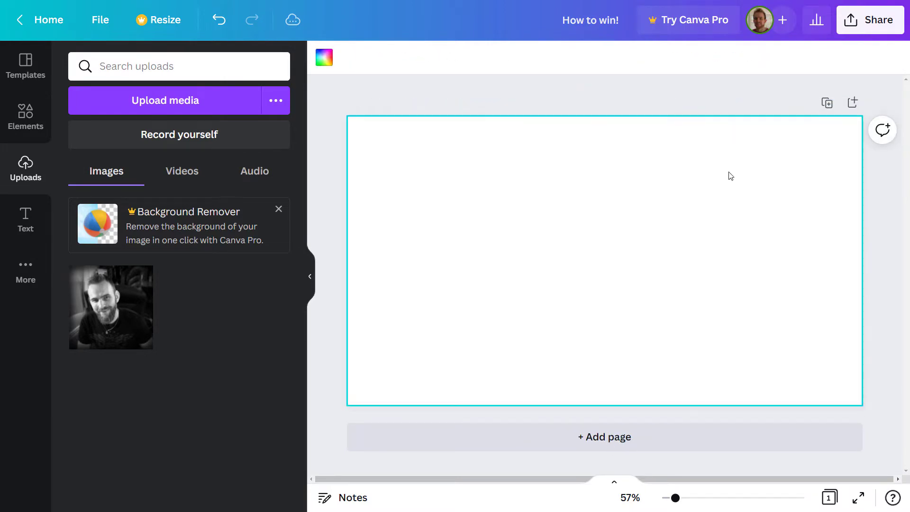
{"action": "mouse_move", "coordinate": [25, 66]}
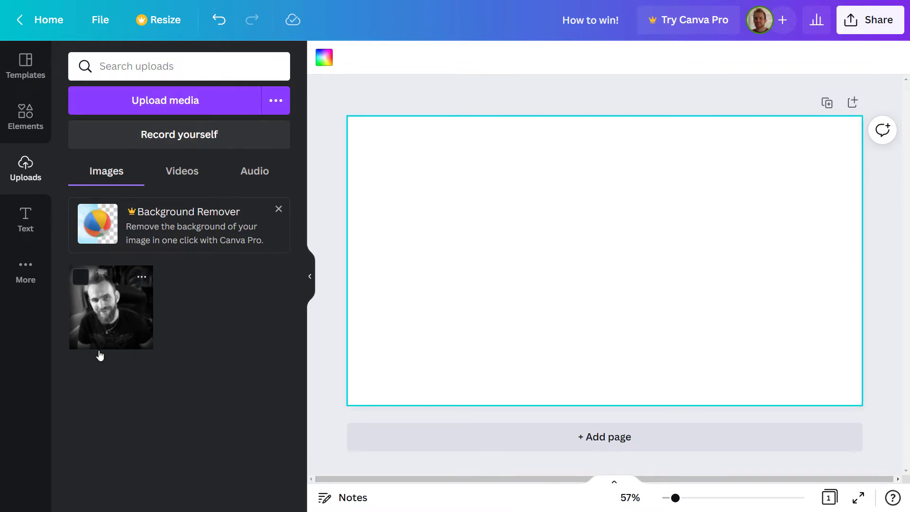
{"action": "mouse_move", "coordinate": [26, 168]}
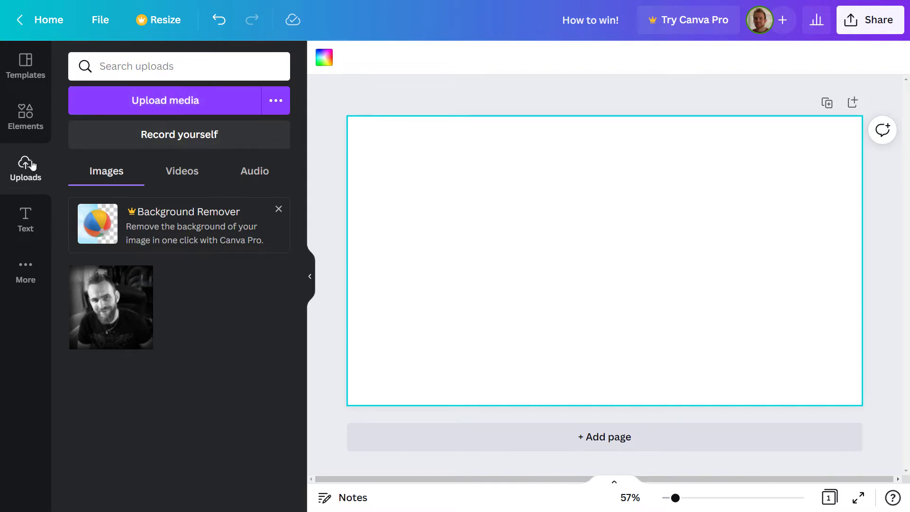
{"action": "mouse_move", "coordinate": [25, 116]}
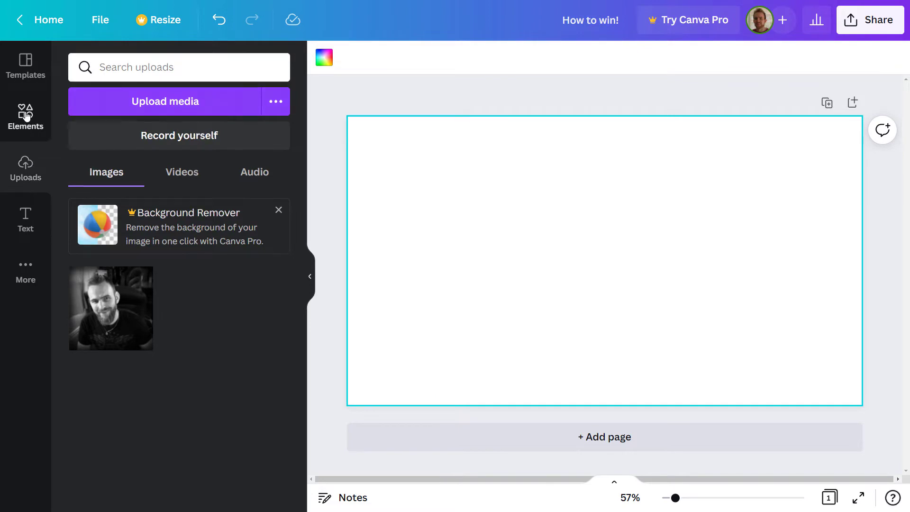
Search the Elements library for 'skateboard'
{"action": "left_click", "coordinate": [25, 119]}
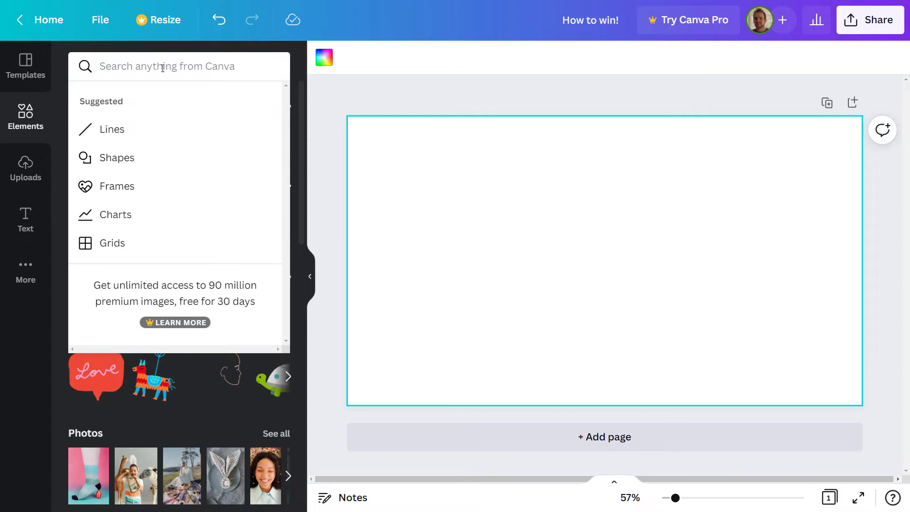
{"action": "type", "text": "skateboarding"}
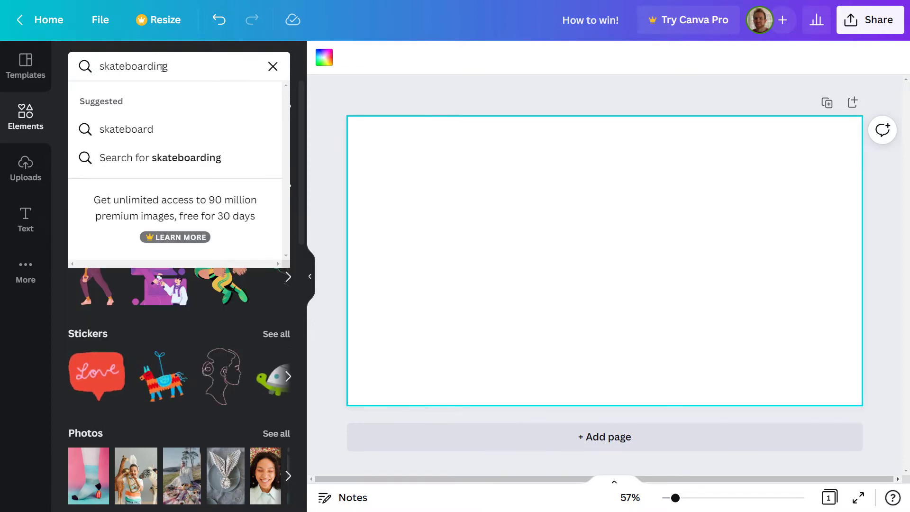
{"action": "left_click", "coordinate": [126, 129]}
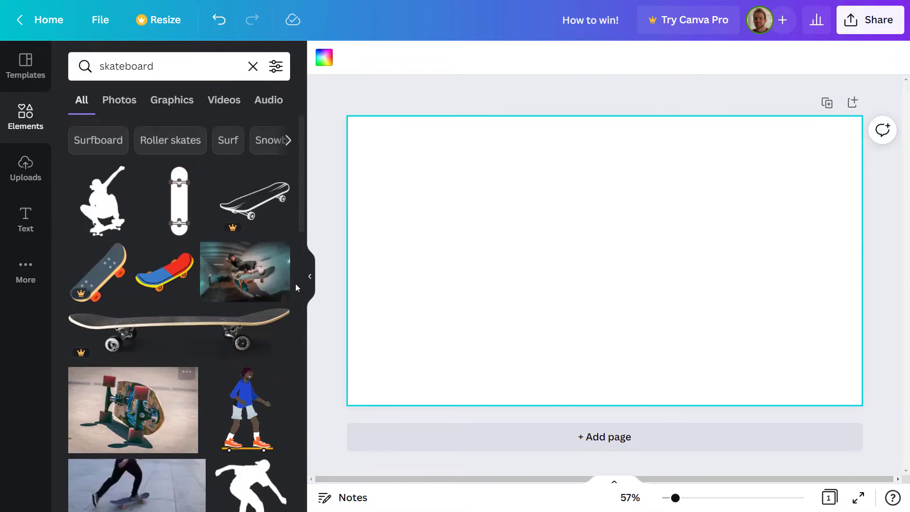
Browse the skateboard results and place the indoor-ramp skateboarder photo on the page
{"action": "scroll", "scroll_direction": "down", "scroll_amount": 3}
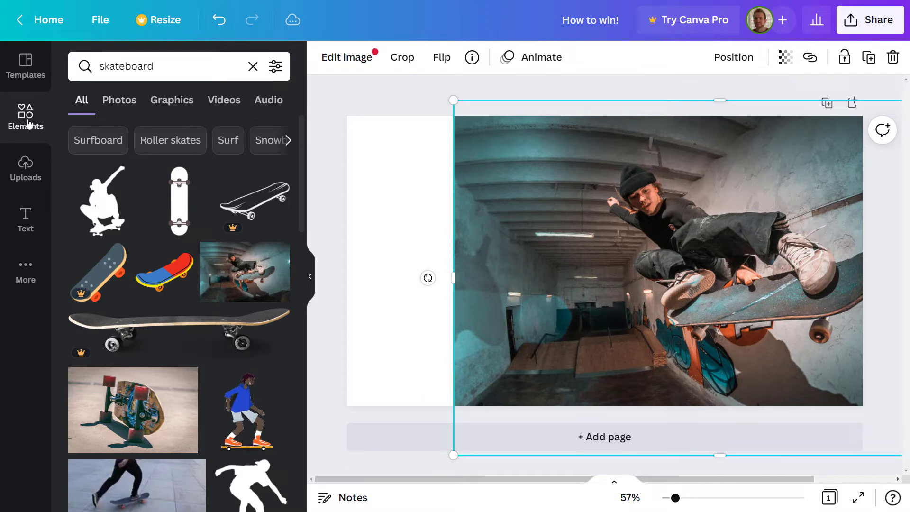
{"action": "left_click", "coordinate": [171, 100]}
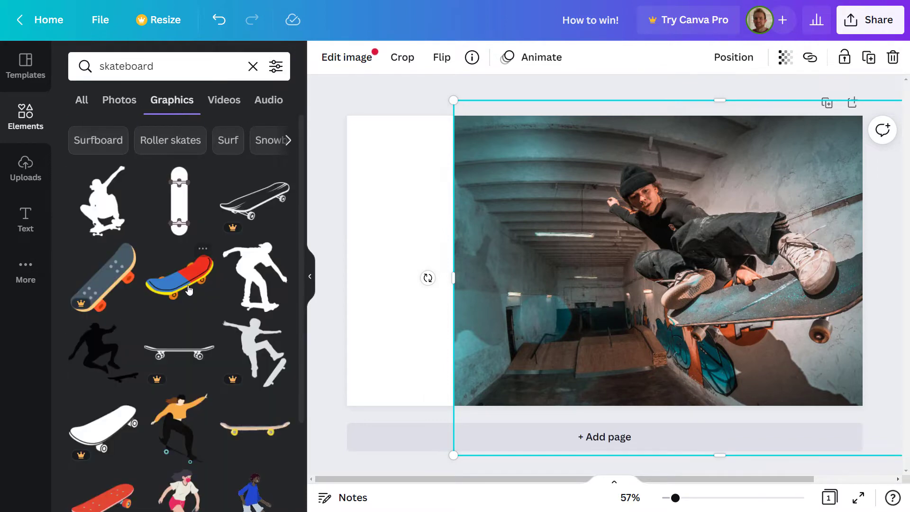
{"action": "mouse_move", "coordinate": [94, 114]}
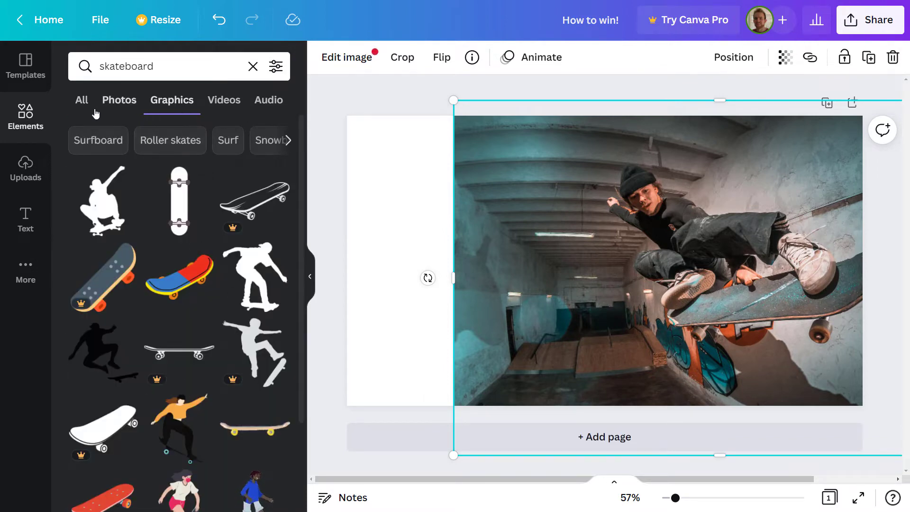
{"action": "left_click", "coordinate": [81, 100]}
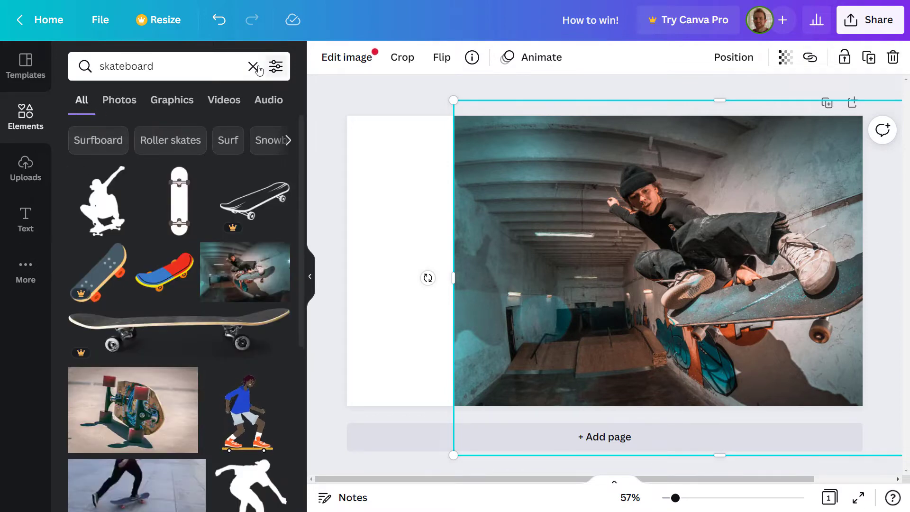
Clear the skateboard search and browse the lines and shapes collection
{"action": "left_click", "coordinate": [253, 66]}
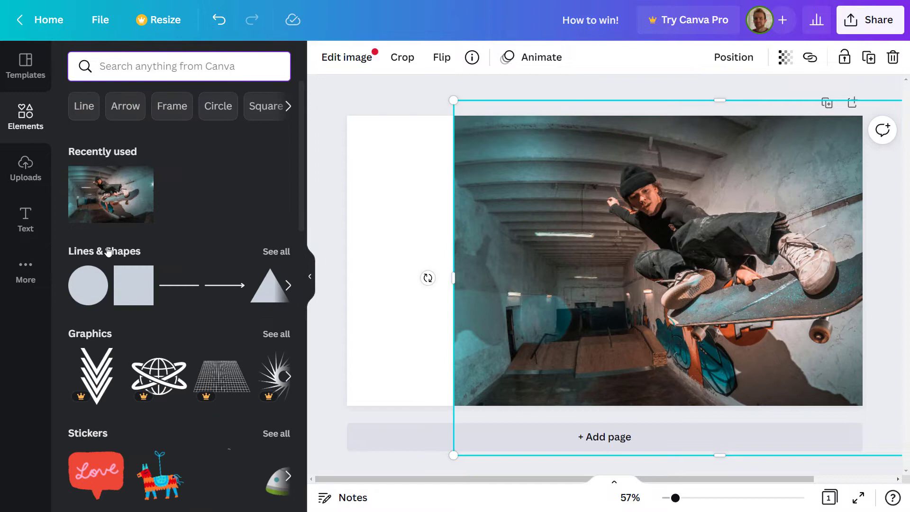
{"action": "left_click", "coordinate": [276, 251]}
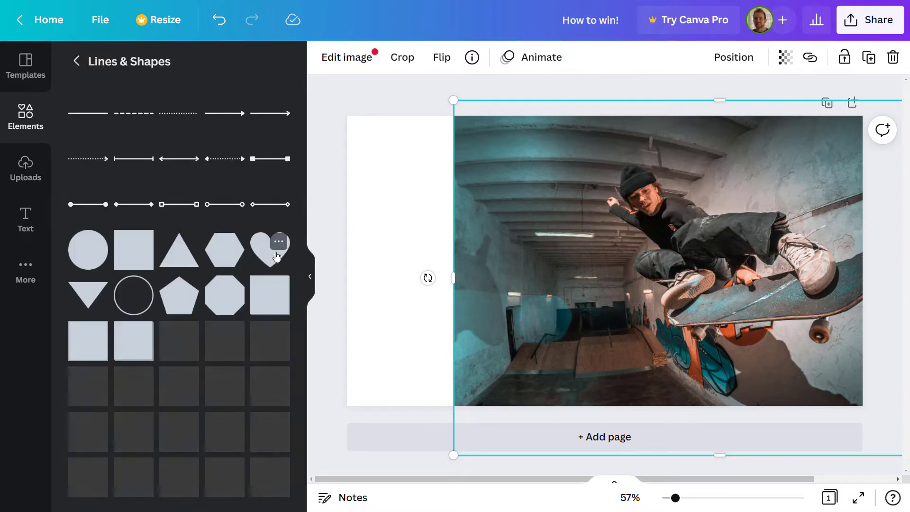
{"action": "scroll", "scroll_direction": "down", "scroll_amount": 3}
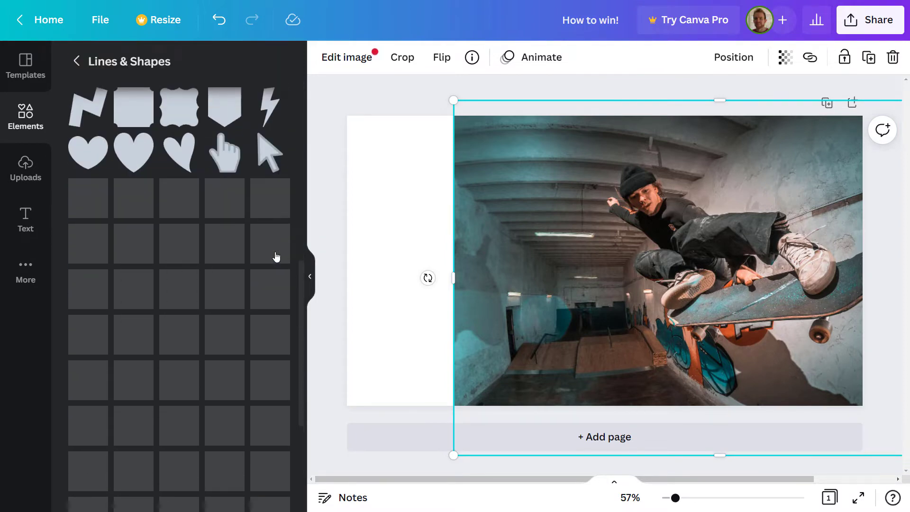
{"action": "scroll", "scroll_direction": "down", "scroll_amount": 3}
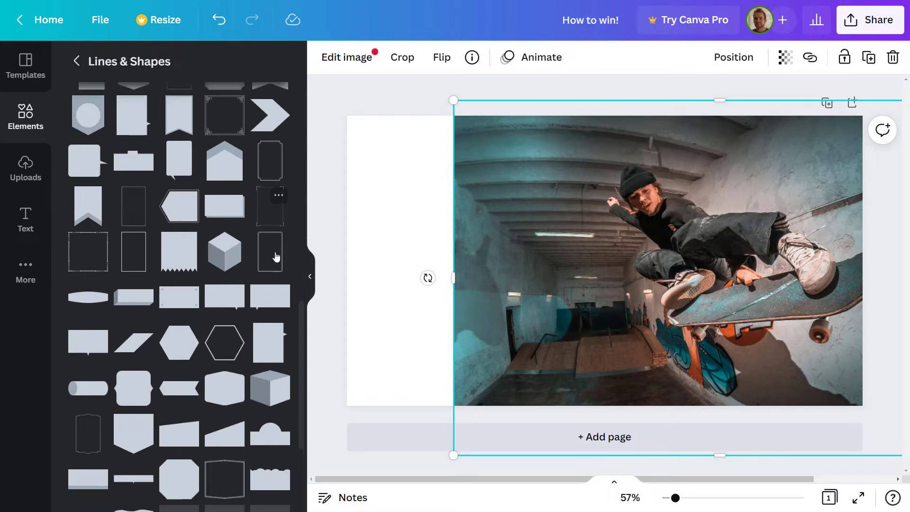
{"action": "scroll", "scroll_direction": "down", "scroll_amount": 3}
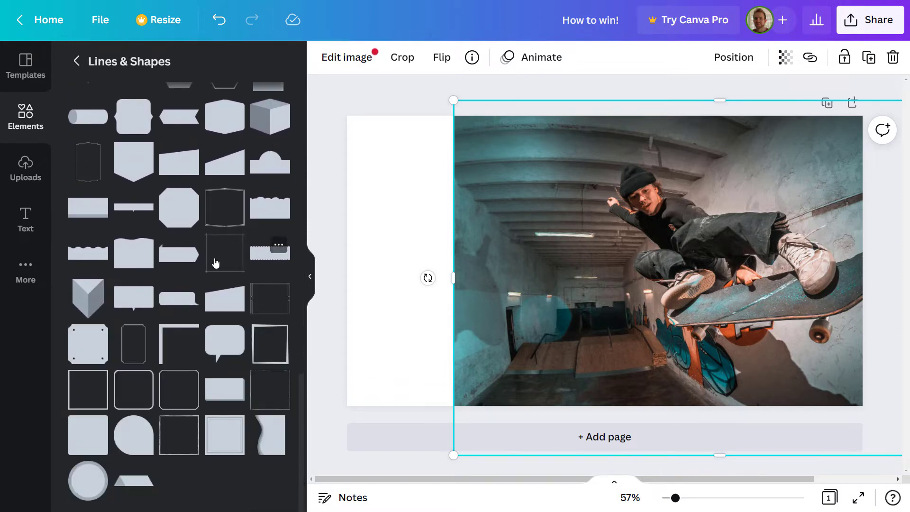
{"action": "mouse_move", "coordinate": [132, 258]}
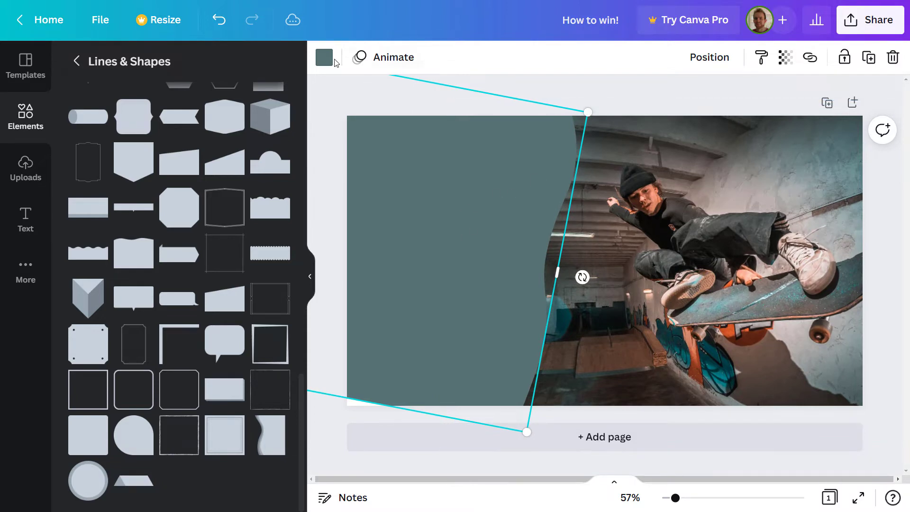
Recolour the curved left-side panel from grey to orange
{"action": "left_click", "coordinate": [323, 57]}
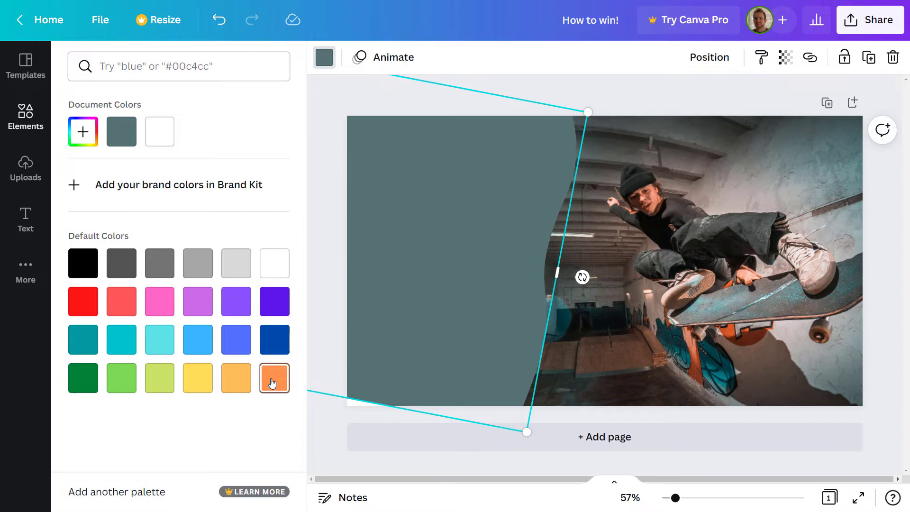
{"action": "left_click", "coordinate": [274, 377]}
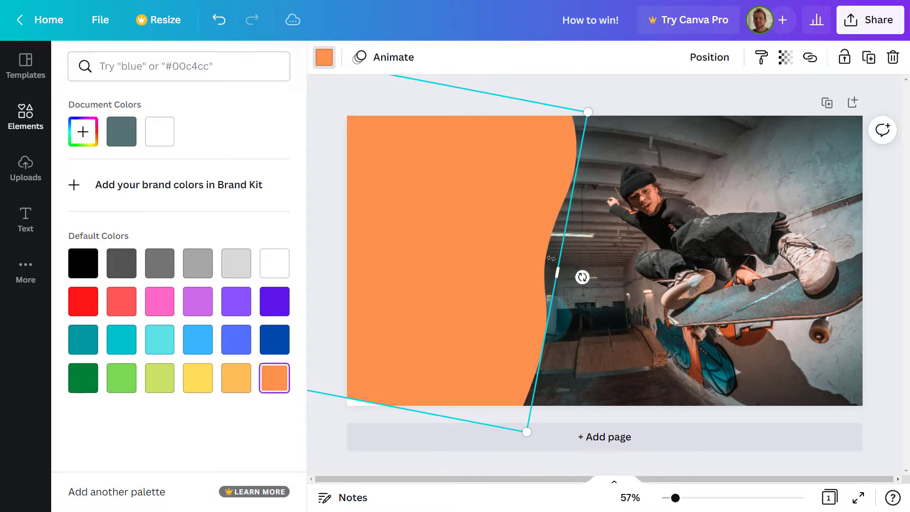
{"action": "left_click", "coordinate": [25, 116]}
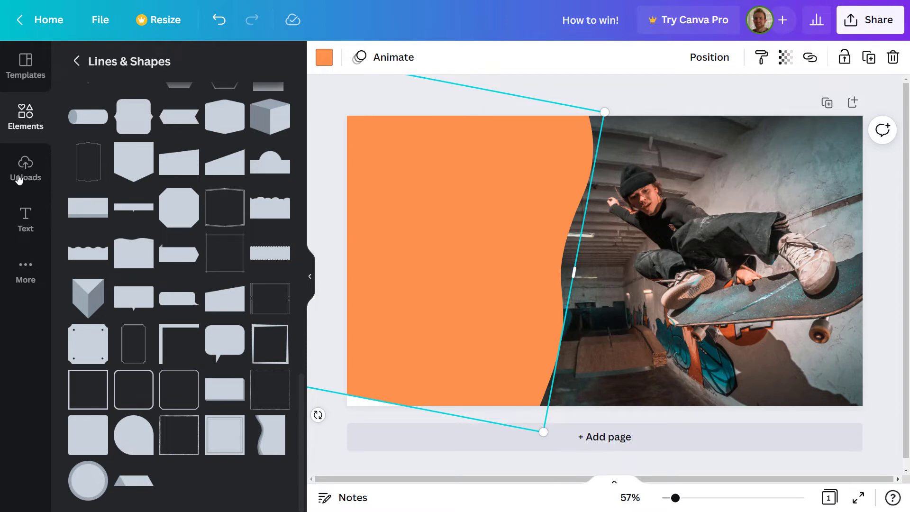
{"action": "left_click", "coordinate": [25, 219]}
{"action": "type", "text": "How"}
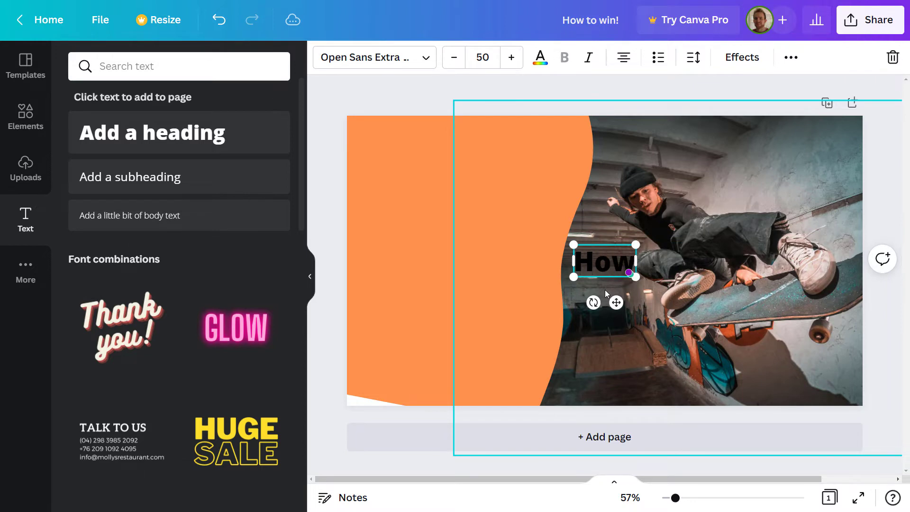
Type the heading 'How to Skate' and style it white Anton at size 88.5
{"action": "type", "text": "to Skate"}
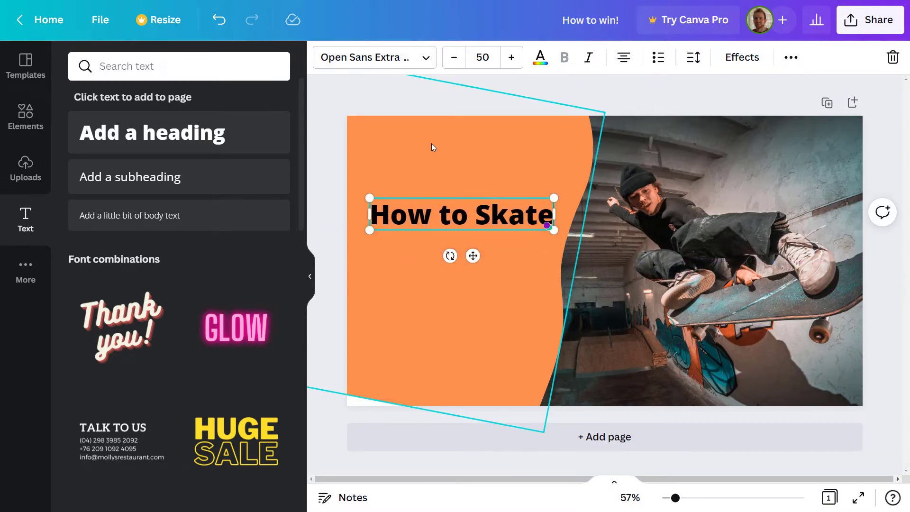
{"action": "left_click", "coordinate": [374, 57]}
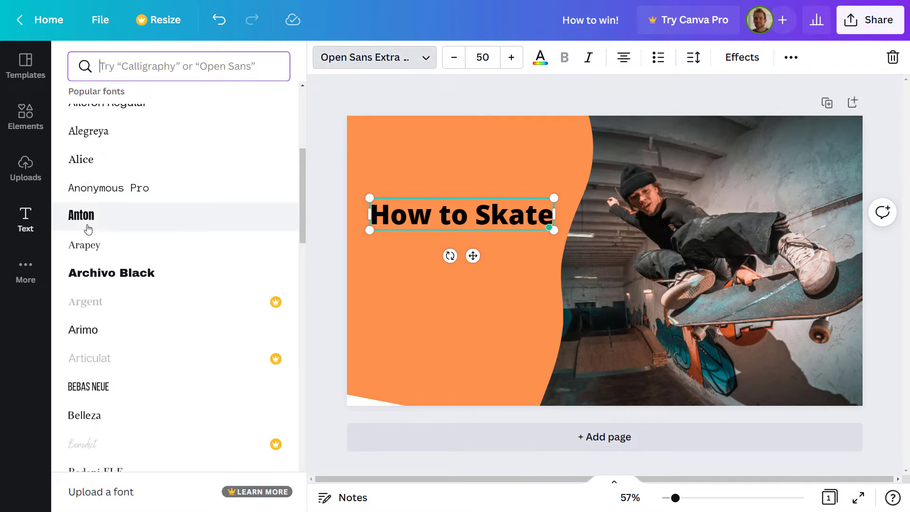
{"action": "scroll", "scroll_direction": "down", "scroll_amount": 3}
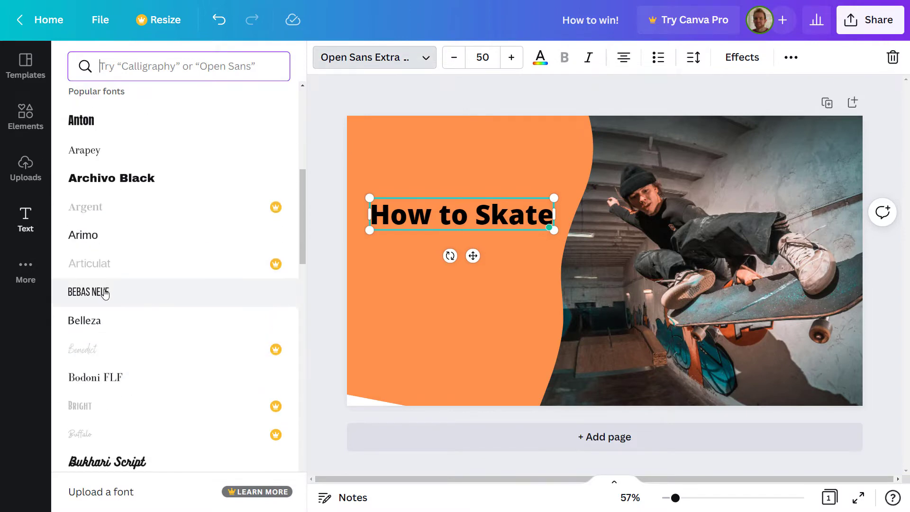
{"action": "mouse_move", "coordinate": [91, 141]}
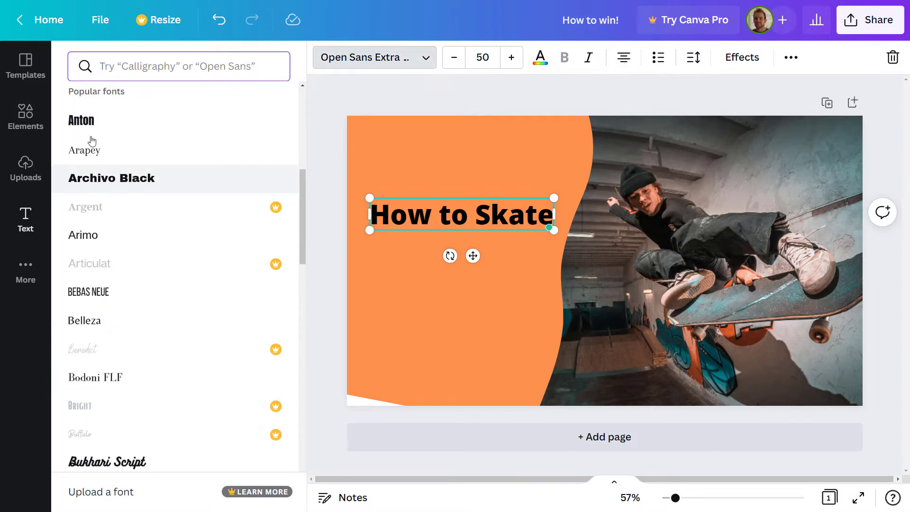
{"action": "left_click", "coordinate": [81, 120]}
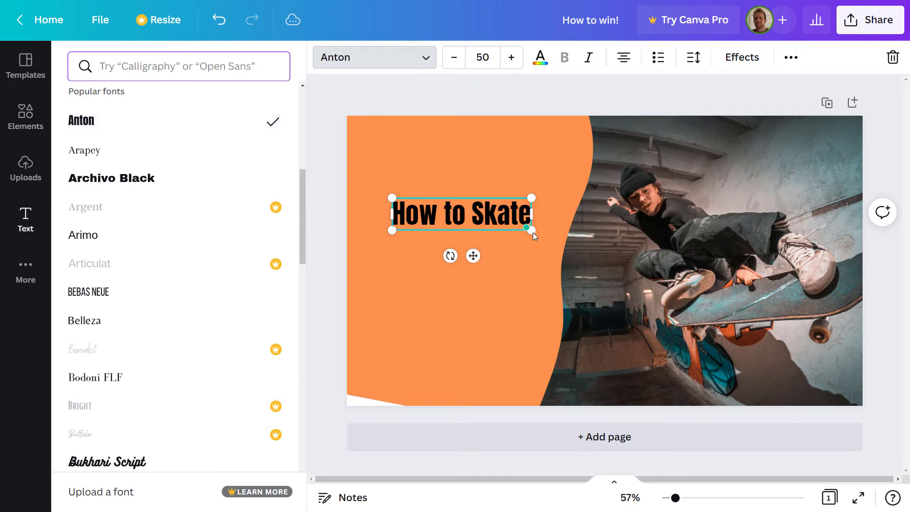
{"action": "mouse_move", "coordinate": [534, 237]}
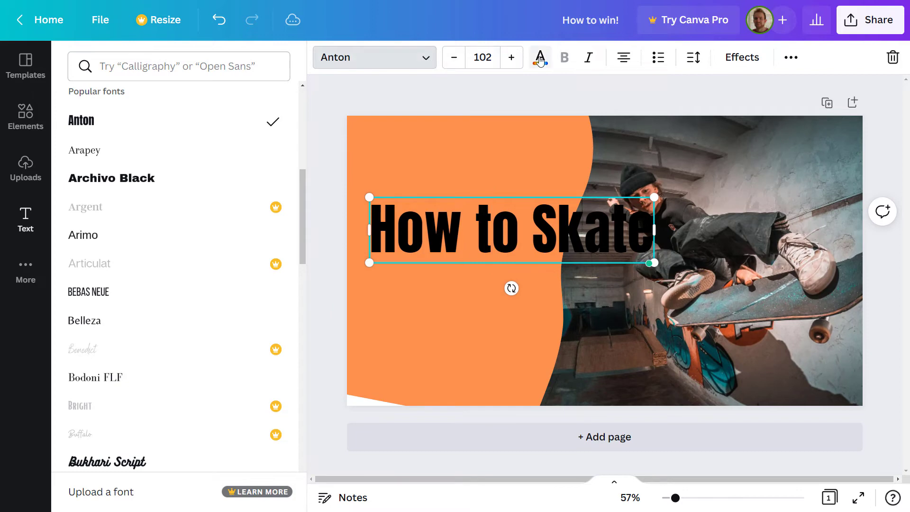
{"action": "left_click", "coordinate": [539, 57]}
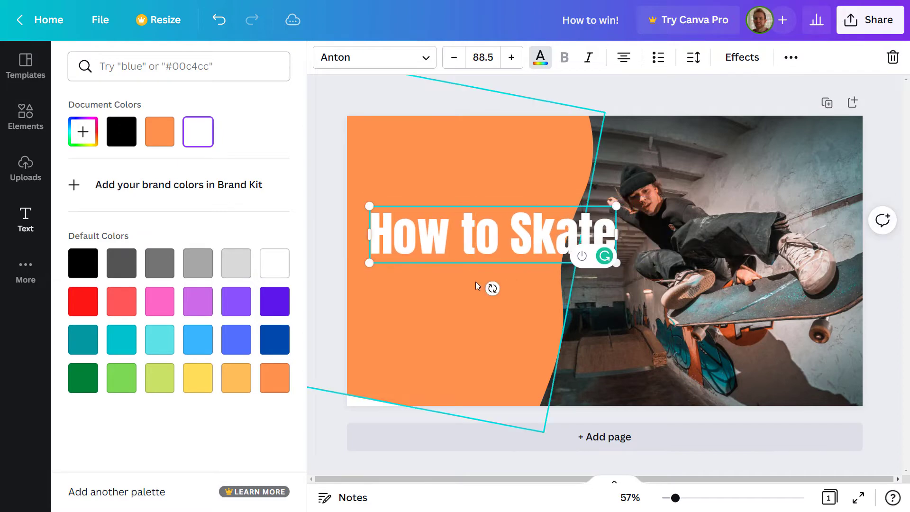
{"action": "left_click", "coordinate": [881, 219]}
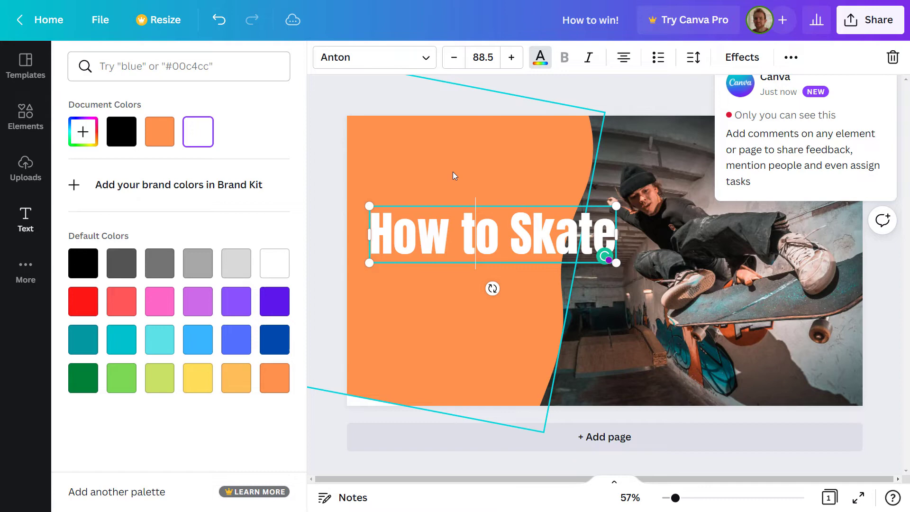
{"action": "left_click", "coordinate": [25, 116]}
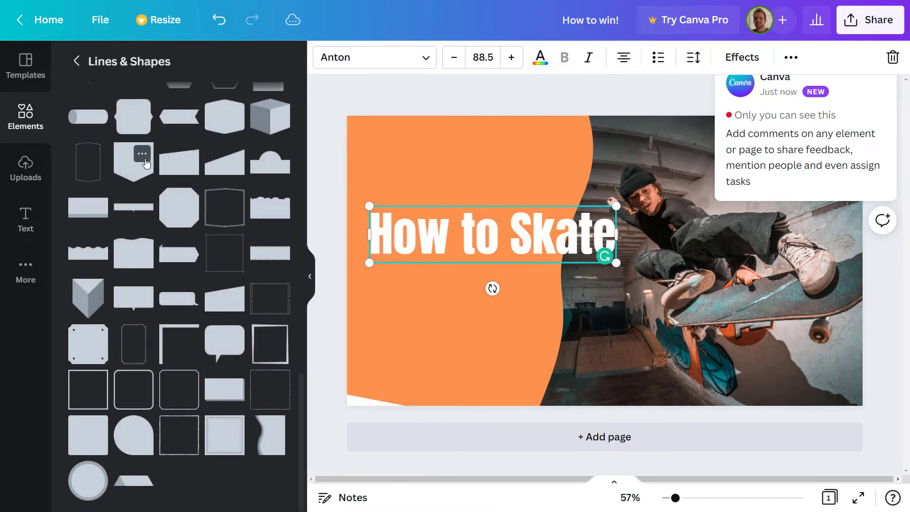
Add a square shape to the design after dismissing the comments notice
{"action": "scroll", "scroll_direction": "down", "scroll_amount": 3}
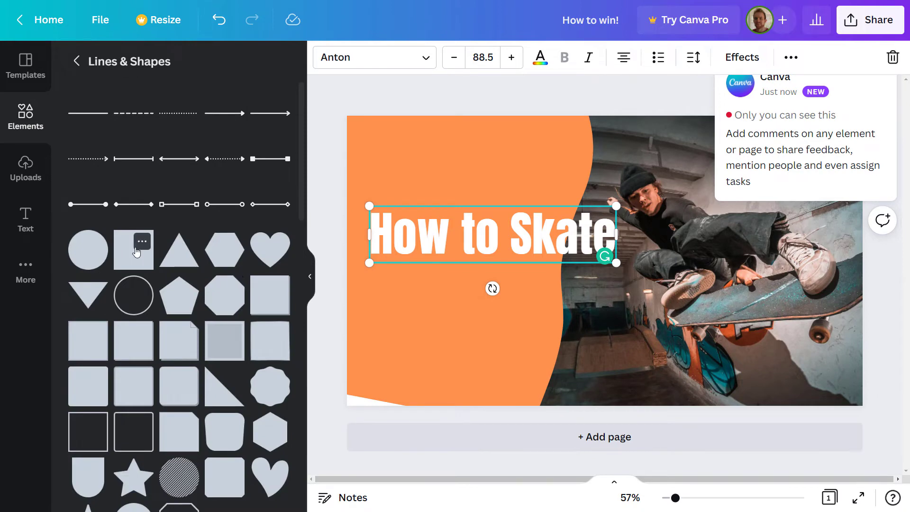
{"action": "left_click", "coordinate": [142, 241]}
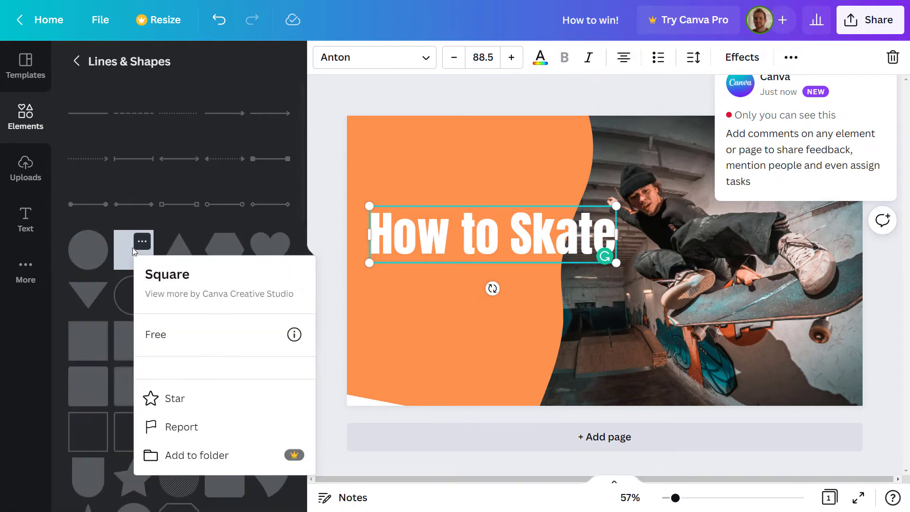
{"action": "left_click", "coordinate": [507, 181]}
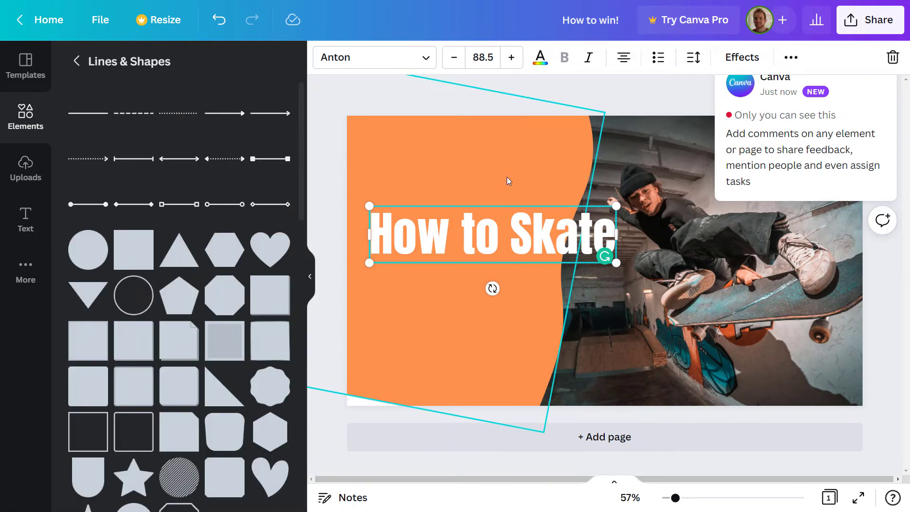
{"action": "left_click", "coordinate": [507, 180]}
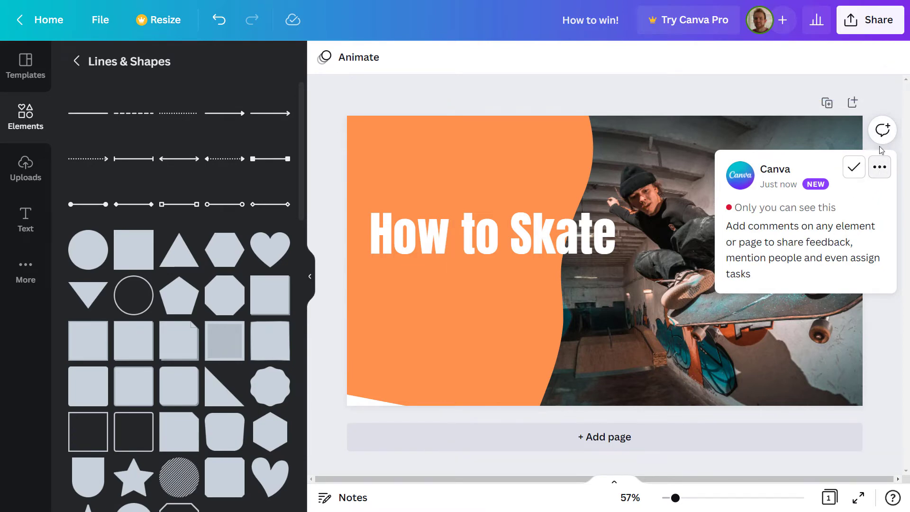
{"action": "left_click", "coordinate": [879, 167]}
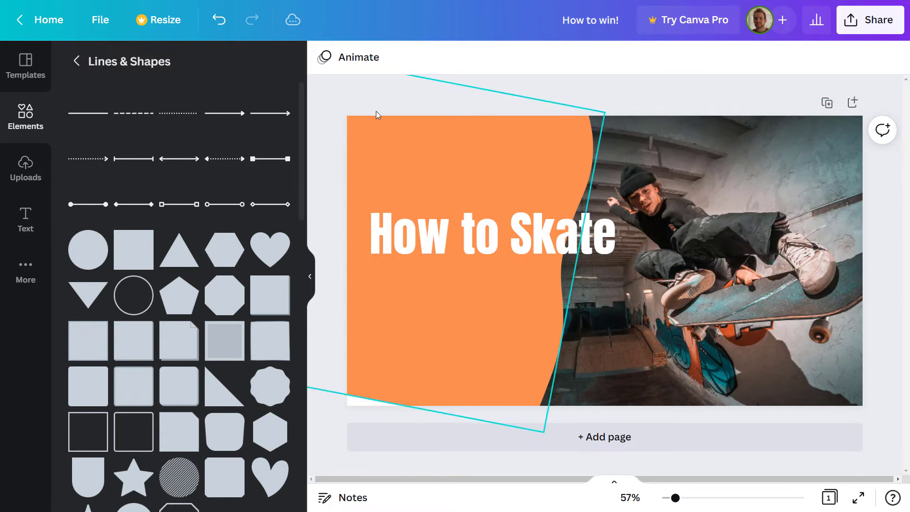
{"action": "left_click", "coordinate": [603, 261]}
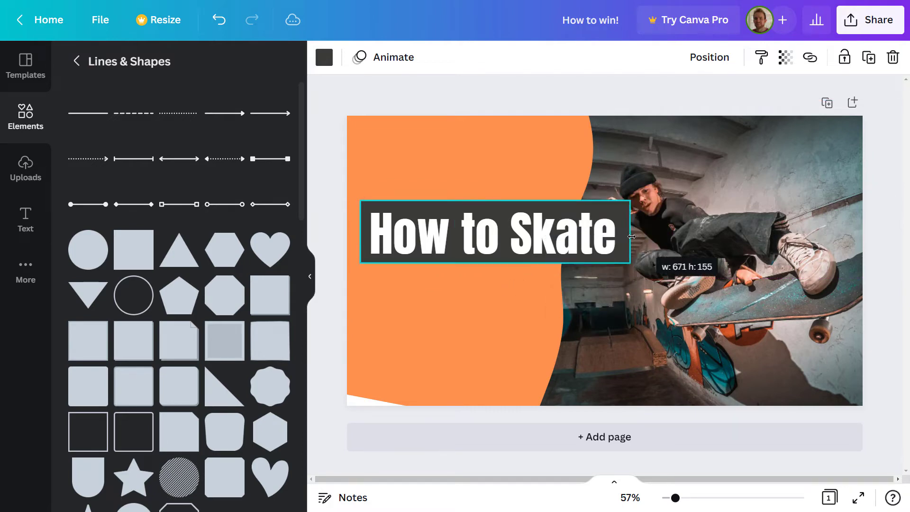
Place the dark box behind the heading, group and tilt them, then duplicate the group
{"action": "right_click", "coordinate": [493, 232]}
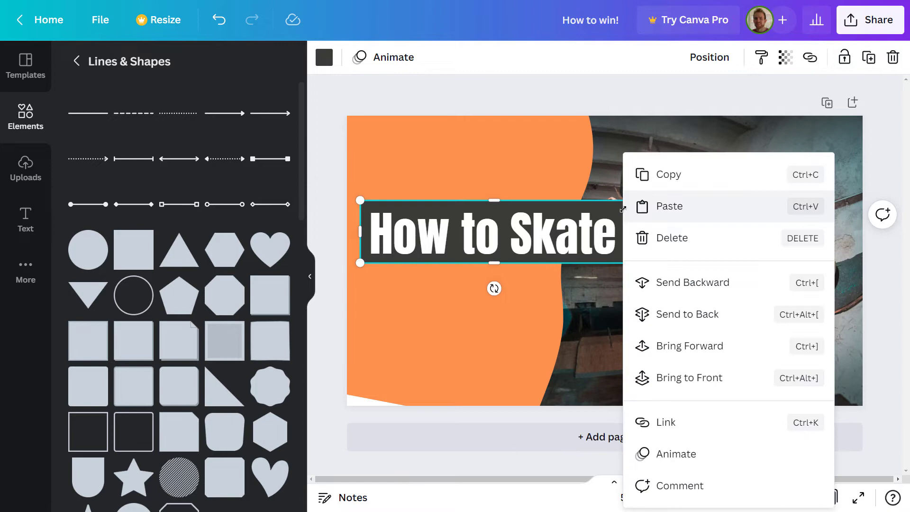
{"action": "mouse_move", "coordinate": [518, 216]}
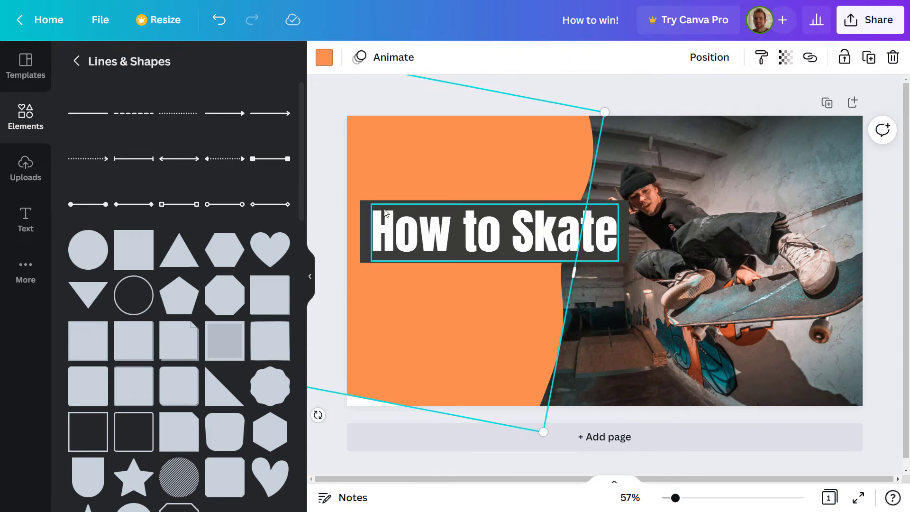
{"action": "left_click", "coordinate": [324, 57]}
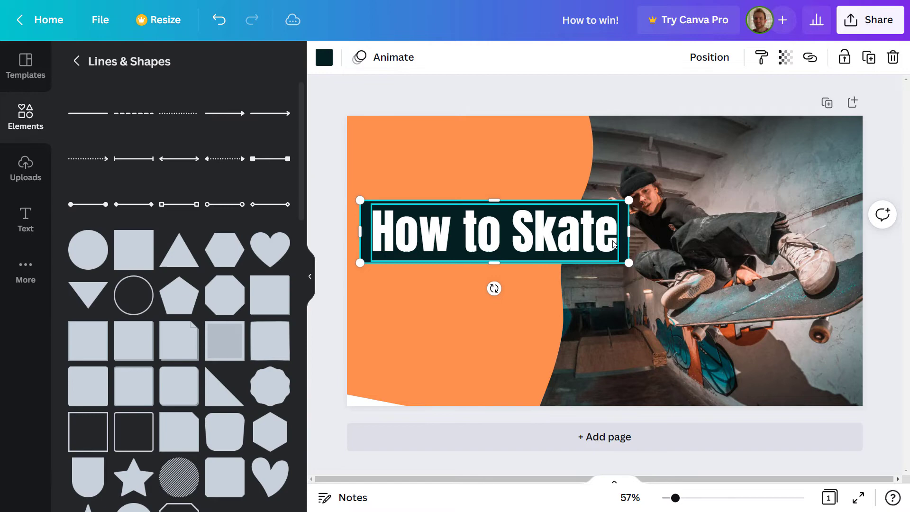
{"action": "double_click", "coordinate": [493, 231]}
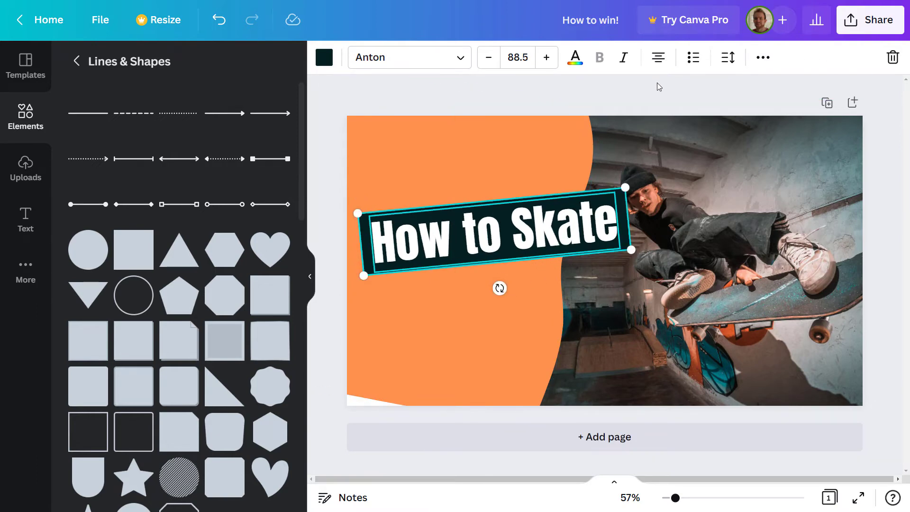
{"action": "left_click", "coordinate": [763, 57]}
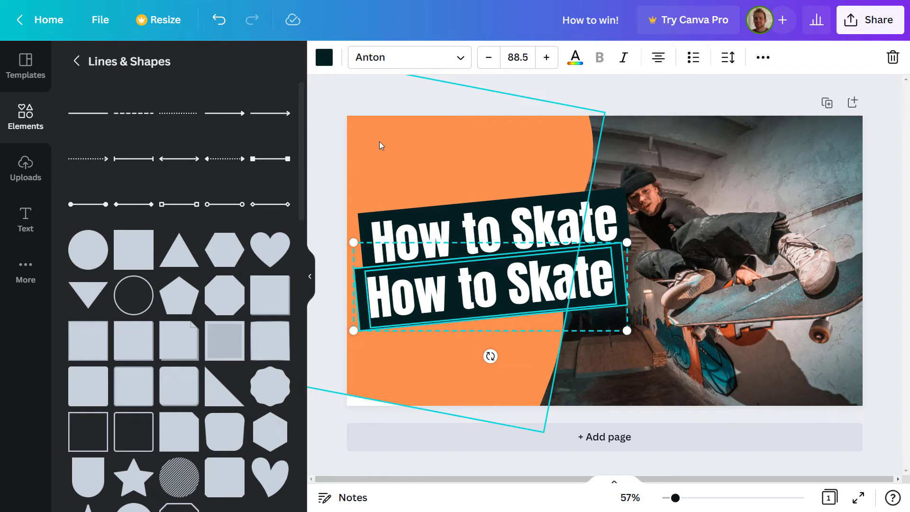
Retype the duplicated heading as 'Like a Pro!' and set its font to Gagalin
{"action": "left_click", "coordinate": [490, 285]}
{"action": "type", "text": "Liek aPr"}
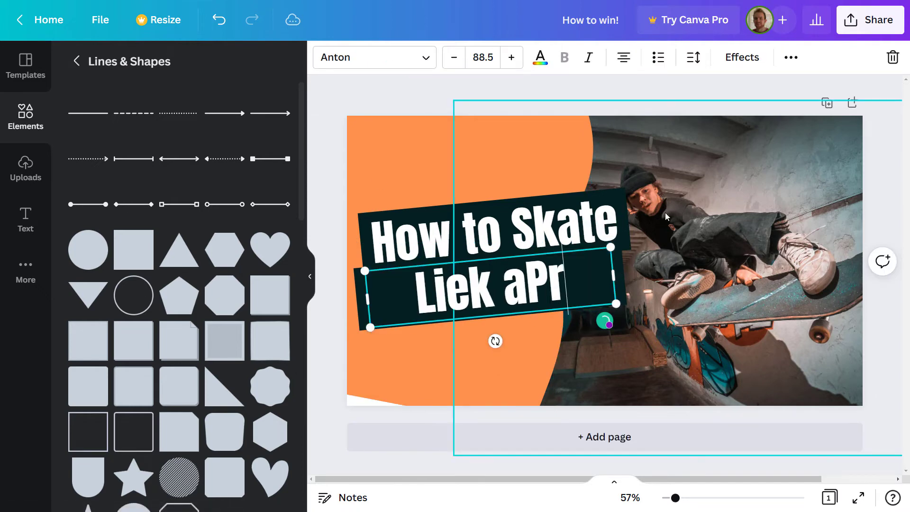
{"action": "type", "text": "Like a"}
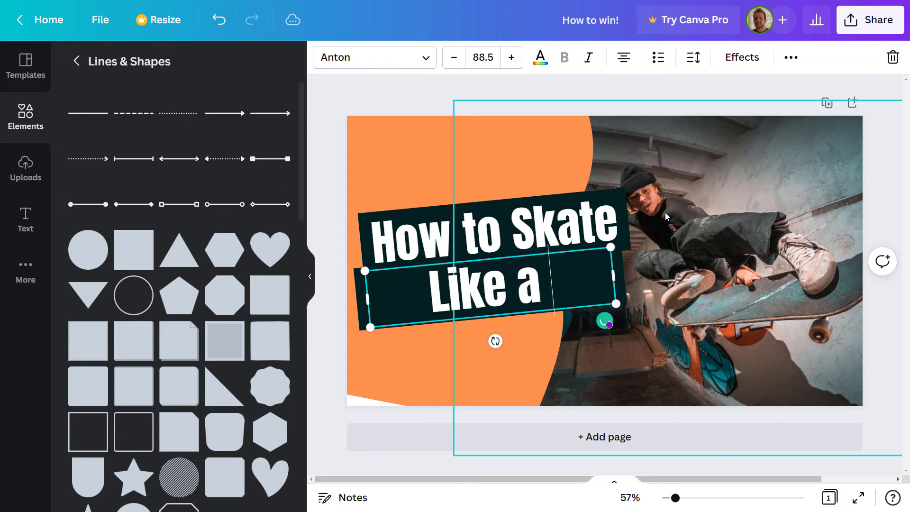
{"action": "type", "text": "Pro!"}
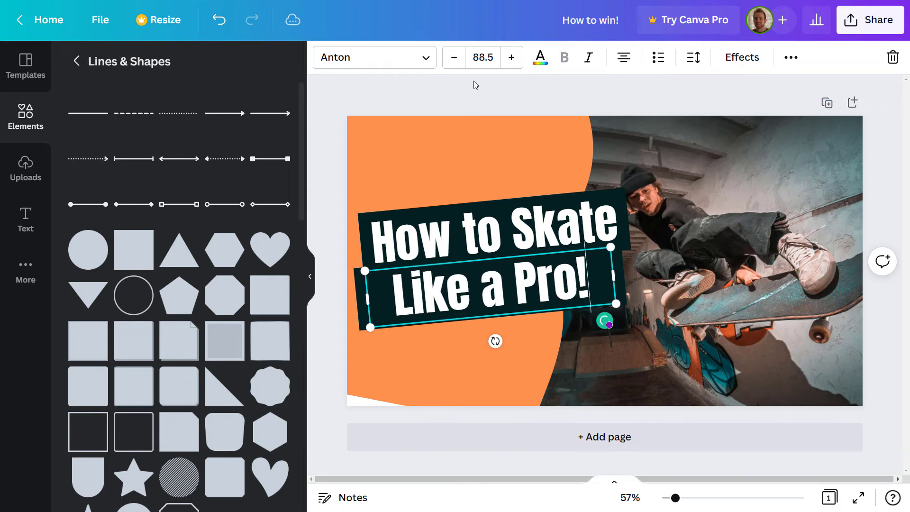
{"action": "left_click", "coordinate": [374, 57]}
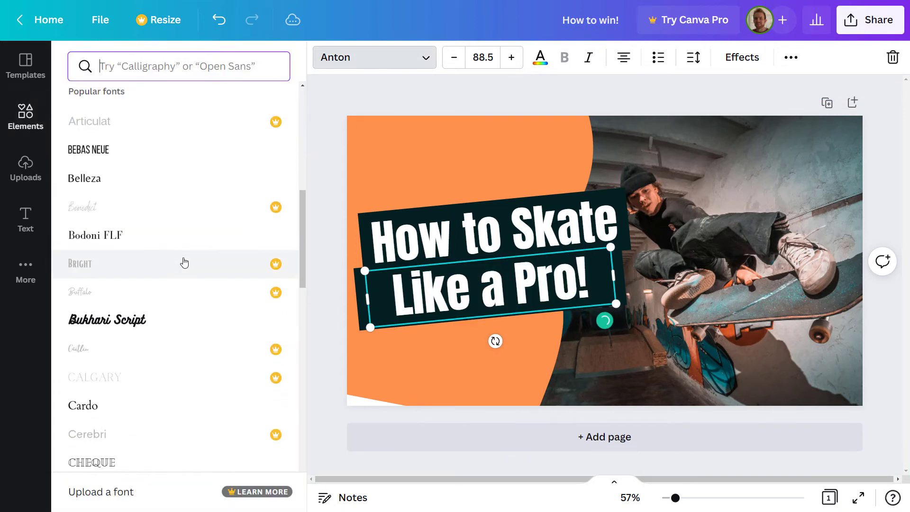
{"action": "scroll", "scroll_direction": "down", "scroll_amount": 3}
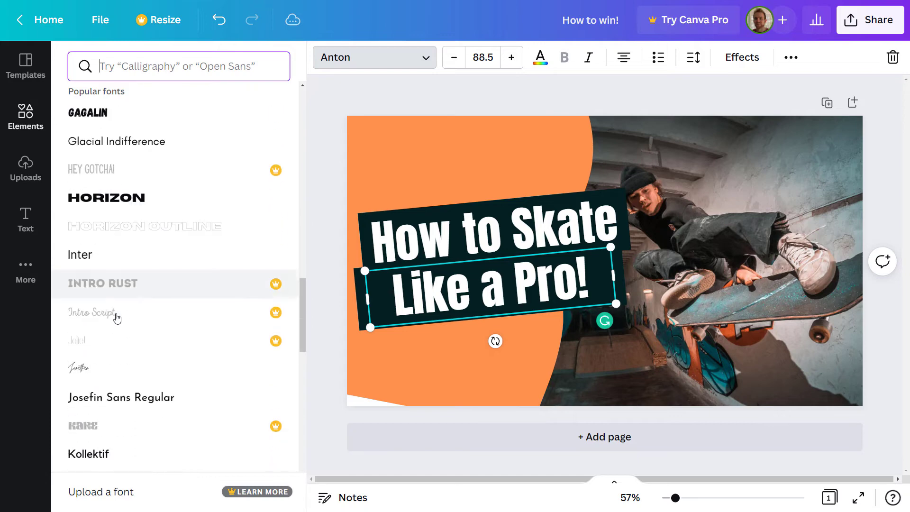
{"action": "left_click", "coordinate": [88, 112]}
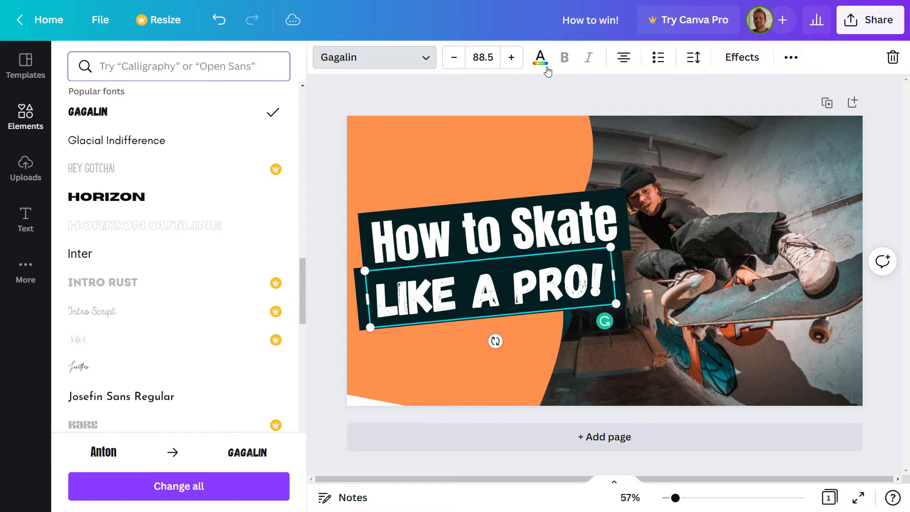
Make LIKE A PRO! yellow and duplicate the dark title box for it
{"action": "left_click", "coordinate": [539, 57]}
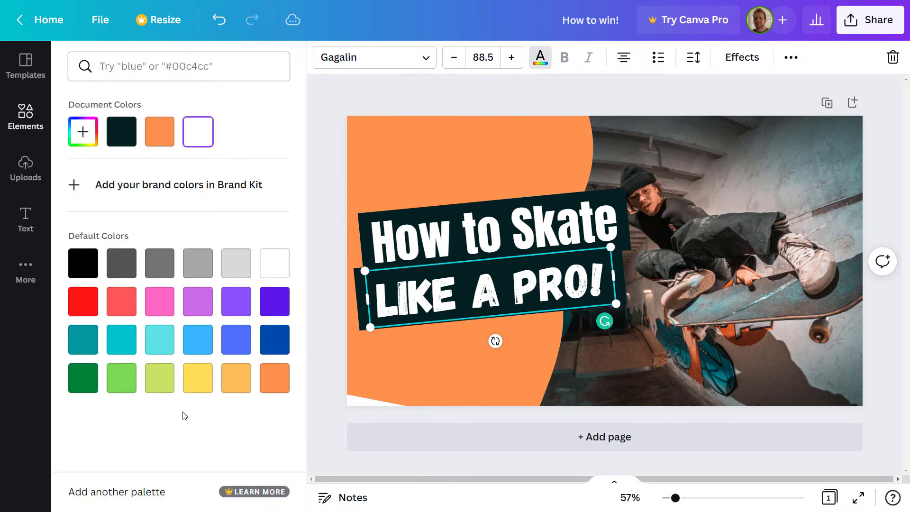
{"action": "left_click", "coordinate": [197, 378]}
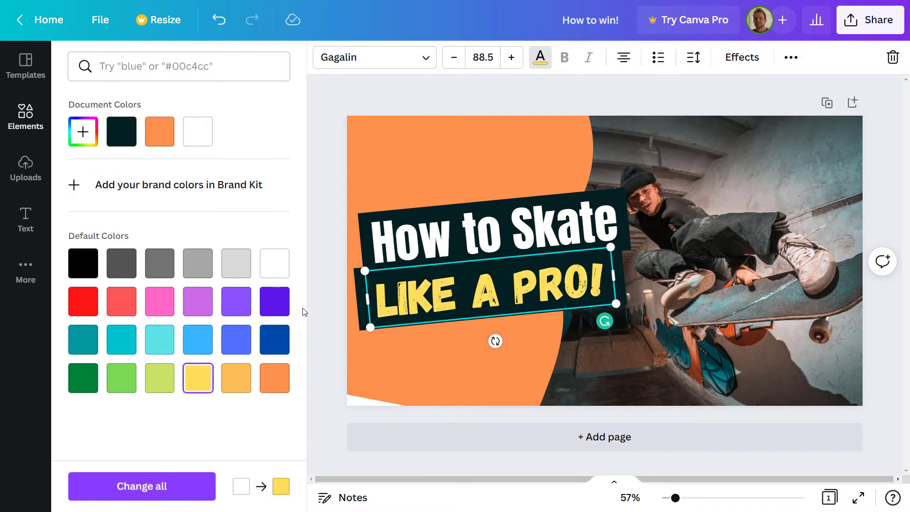
{"action": "left_click", "coordinate": [26, 116]}
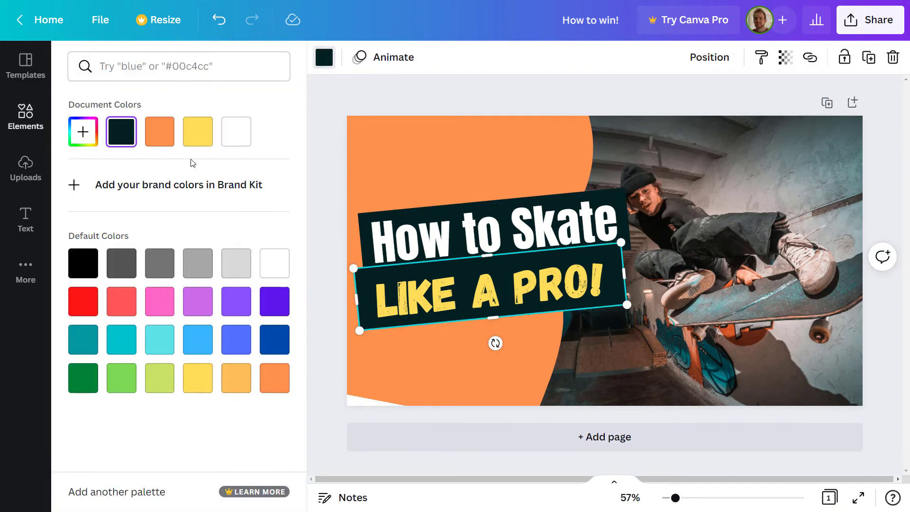
{"action": "left_click", "coordinate": [83, 263]}
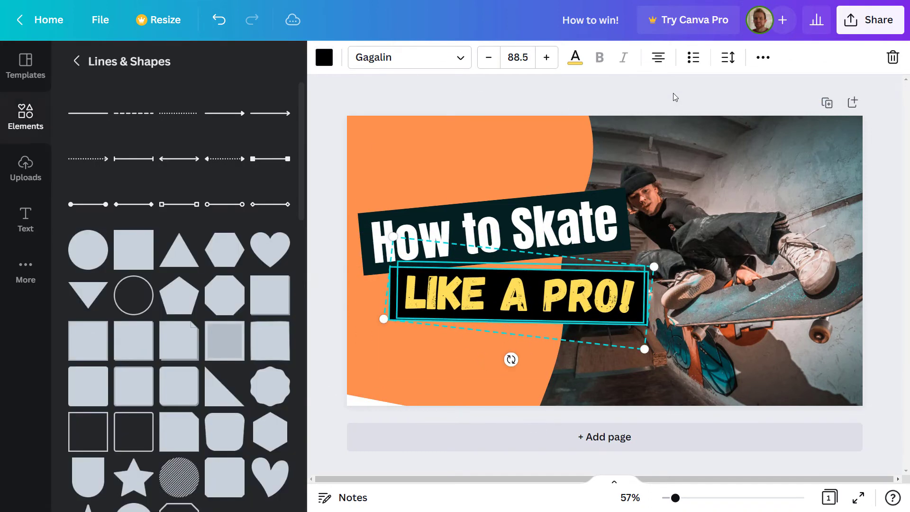
Stretch the skateboarder photo over the full canvas and shift the title lower right
{"action": "left_click", "coordinate": [745, 218]}
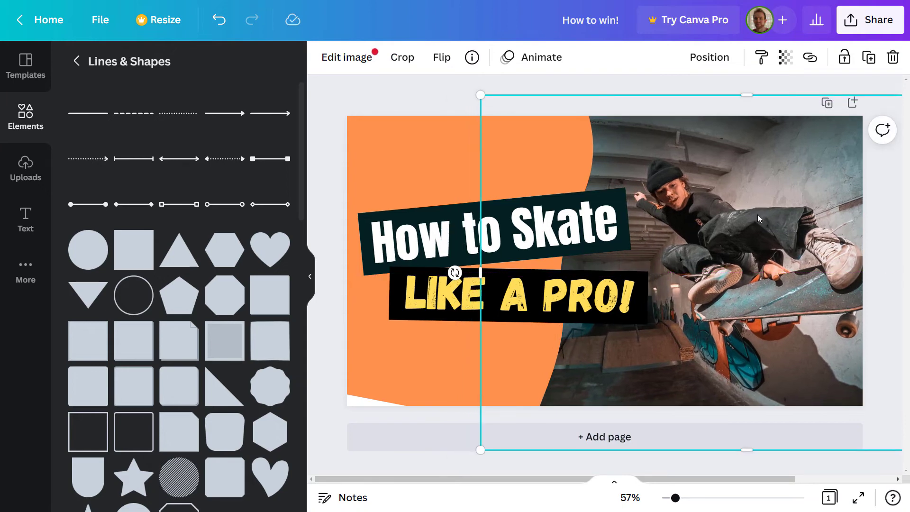
{"action": "mouse_move", "coordinate": [574, 290]}
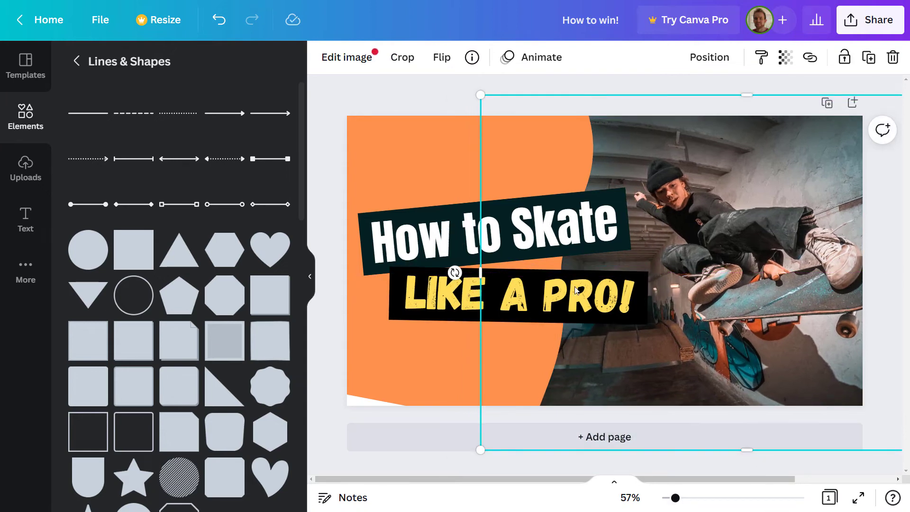
{"action": "left_click", "coordinate": [411, 145]}
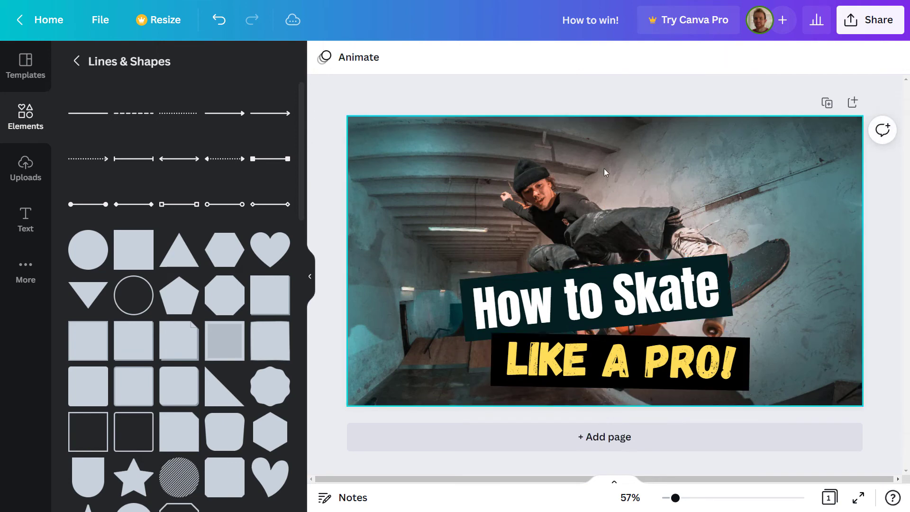
{"action": "mouse_move", "coordinate": [545, 164]}
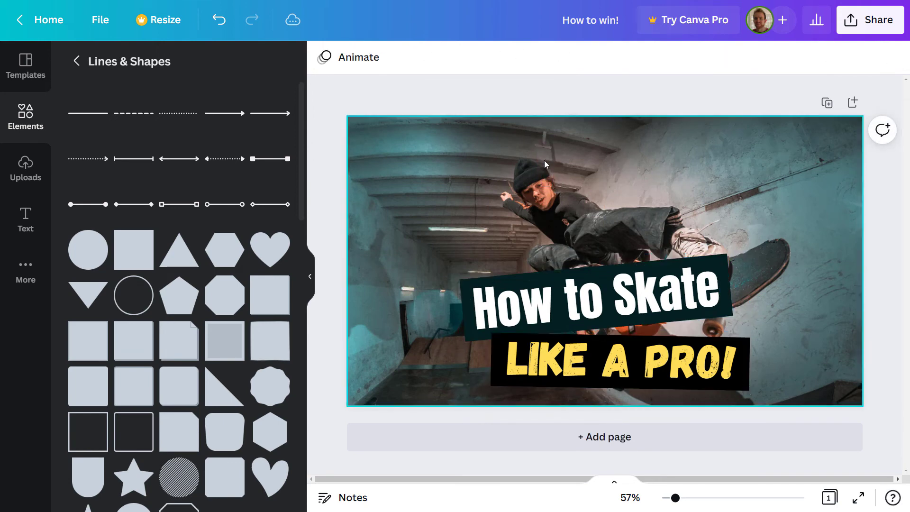
Detach the photo from the page background, send it to back, and open Edit image
{"action": "right_click", "coordinate": [545, 163]}
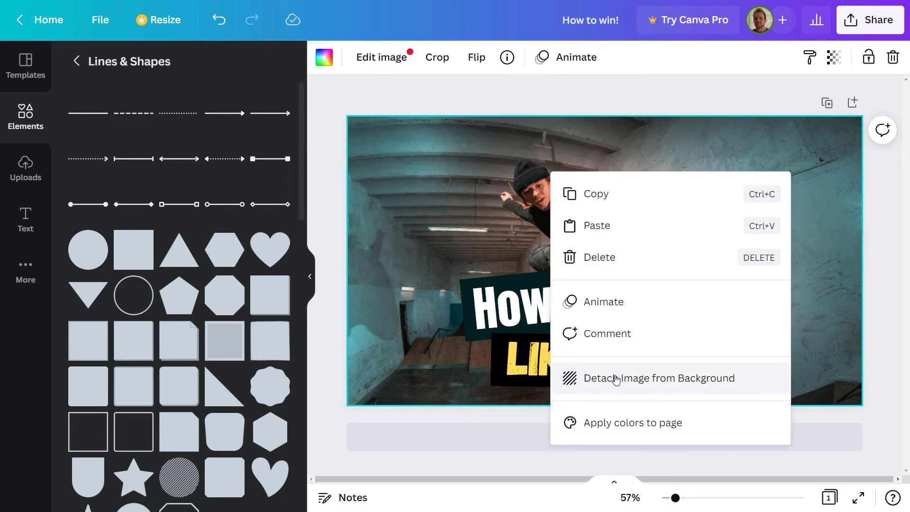
{"action": "left_click", "coordinate": [659, 378]}
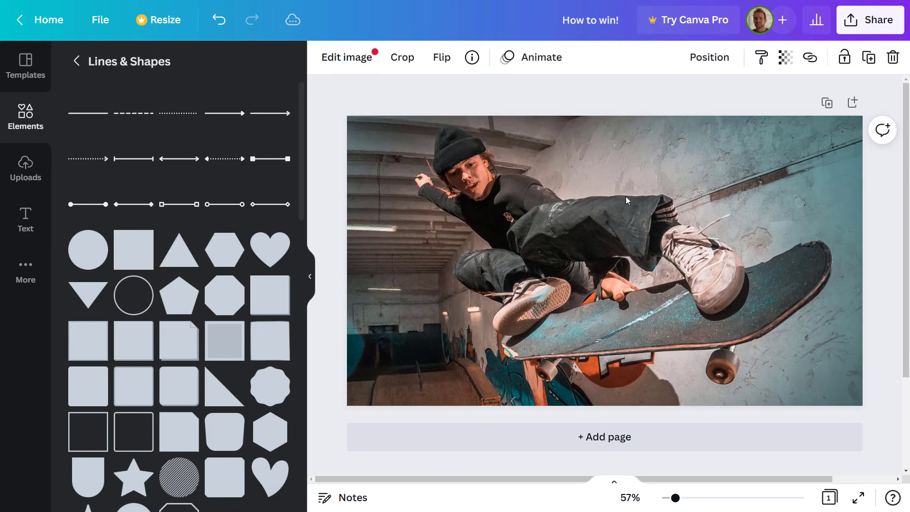
{"action": "right_click", "coordinate": [626, 200]}
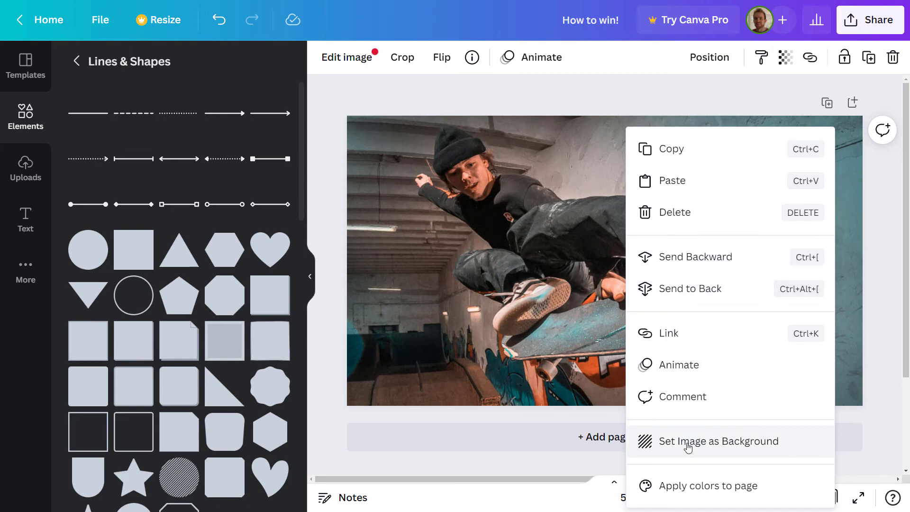
{"action": "left_click", "coordinate": [718, 441]}
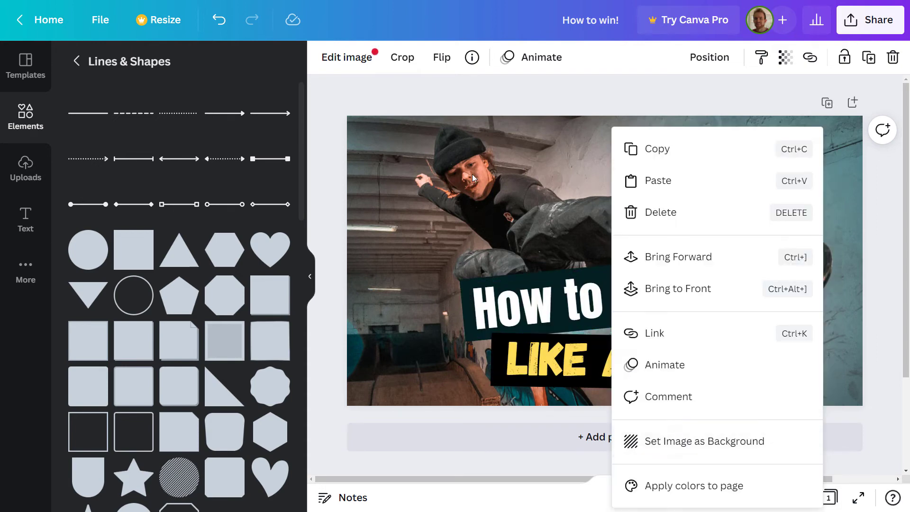
{"action": "left_click", "coordinate": [347, 57]}
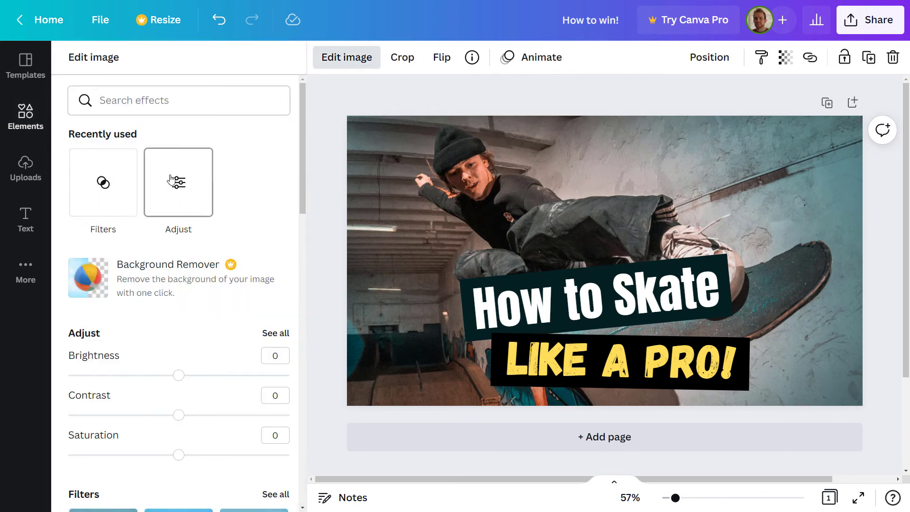
Apply a black-and-white filter to the photo and move LIKE A PRO! under the box's right end
{"action": "left_click", "coordinate": [103, 182]}
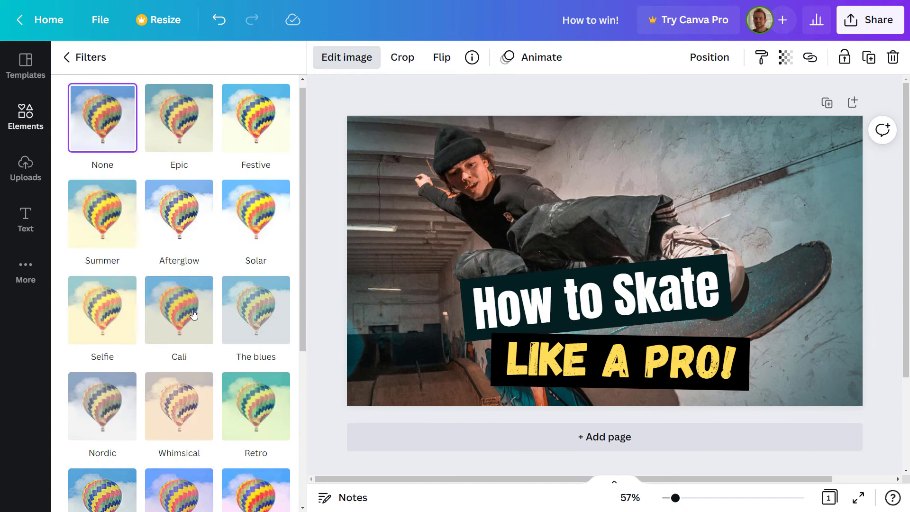
{"action": "left_click", "coordinate": [179, 441]}
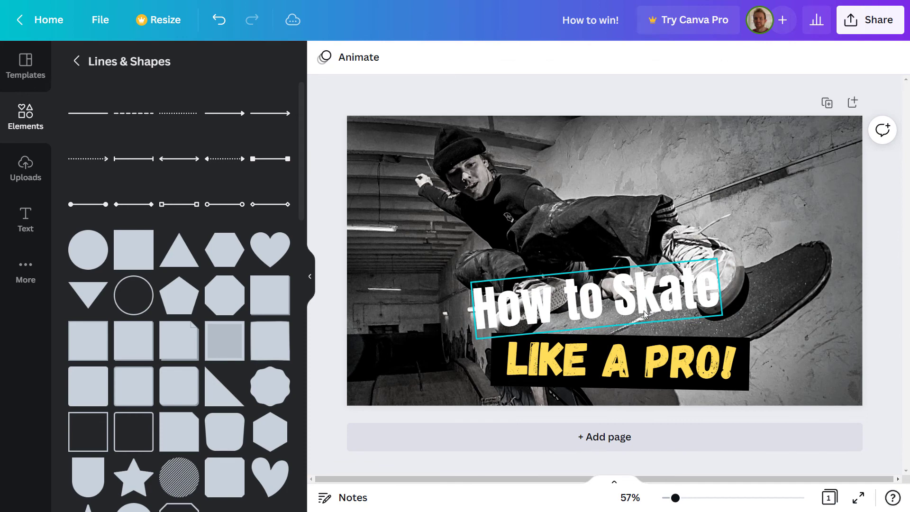
{"action": "left_click", "coordinate": [618, 360]}
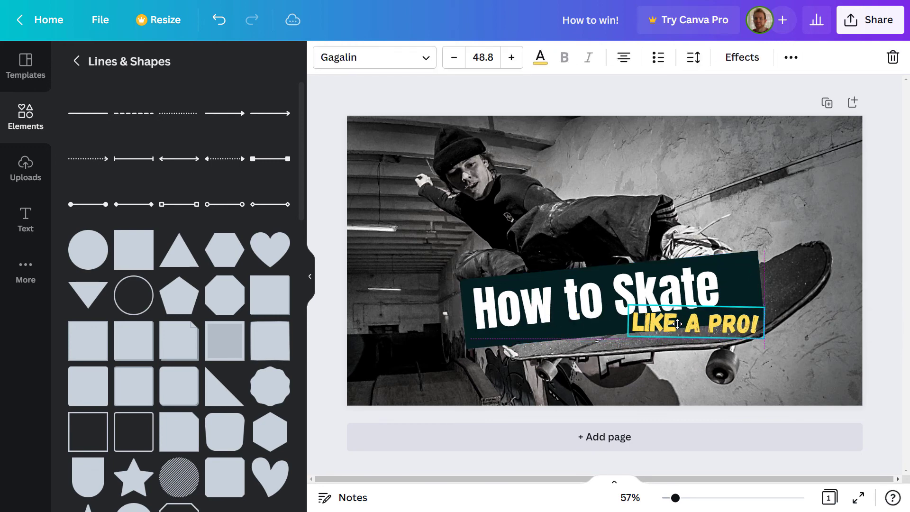
{"action": "left_click_drag", "start_coordinate": [693, 323], "coordinate": [672, 329]}
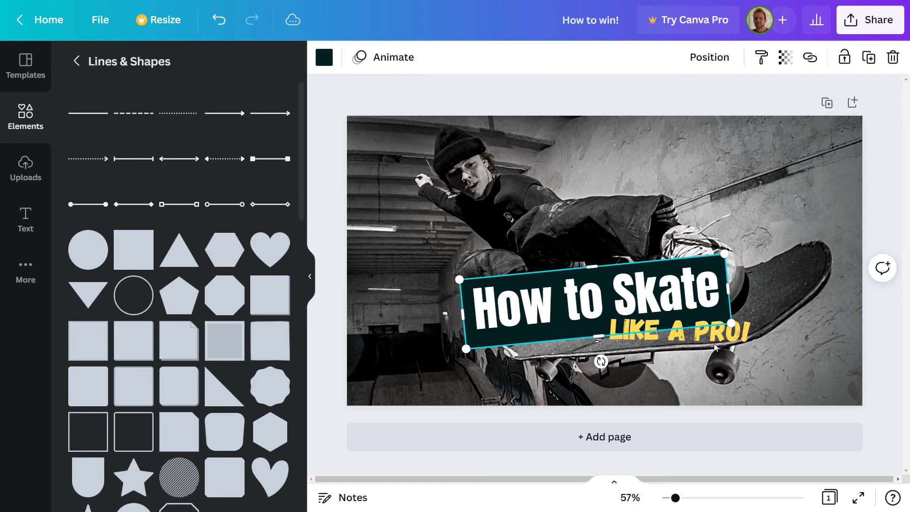
{"action": "mouse_move", "coordinate": [581, 184]}
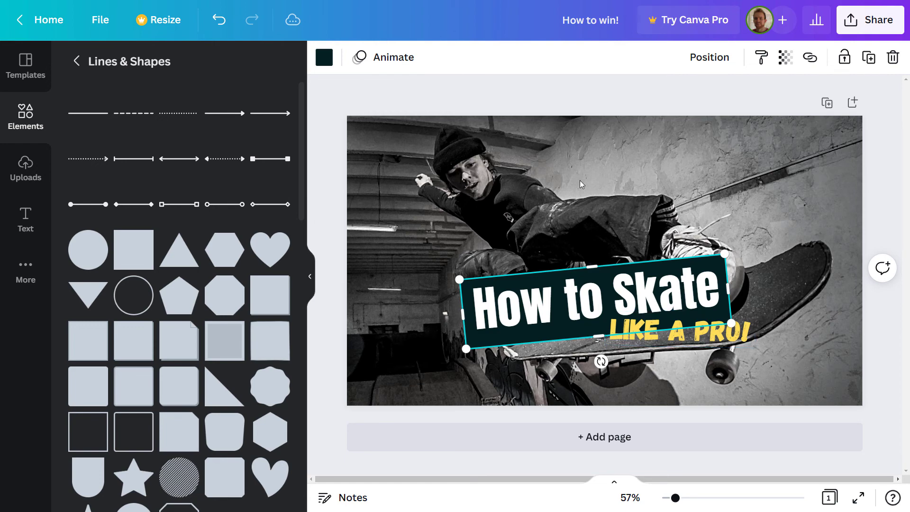
{"action": "mouse_move", "coordinate": [673, 506]}
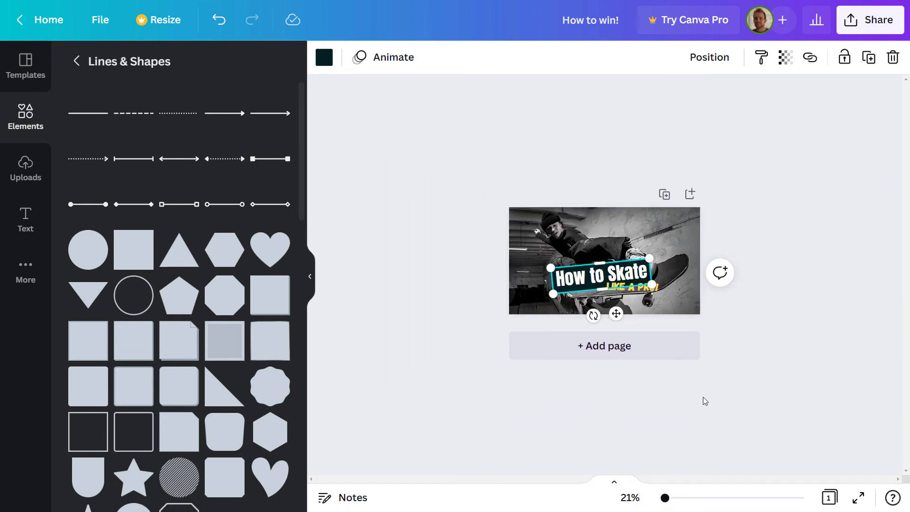
Select the tilted box and both text lines together and enlarge them toward the centre
{"action": "left_click", "coordinate": [760, 339]}
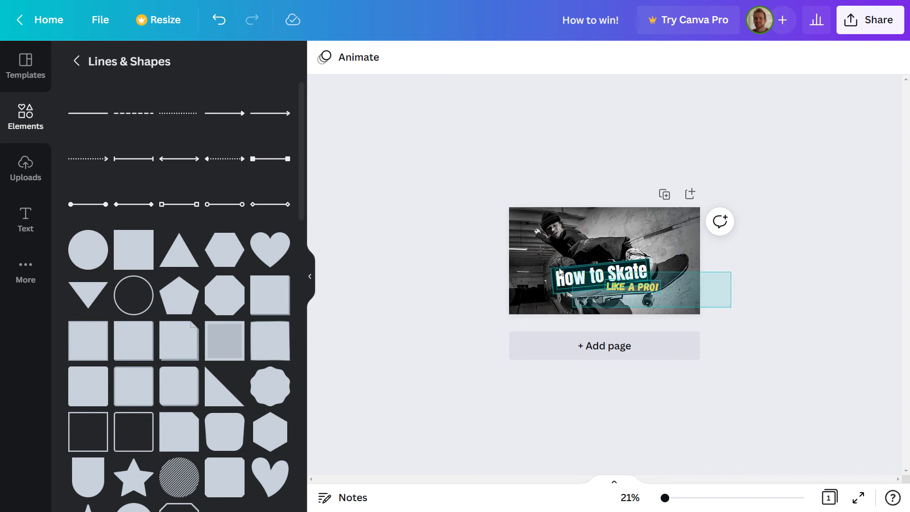
{"action": "left_click", "coordinate": [597, 276]}
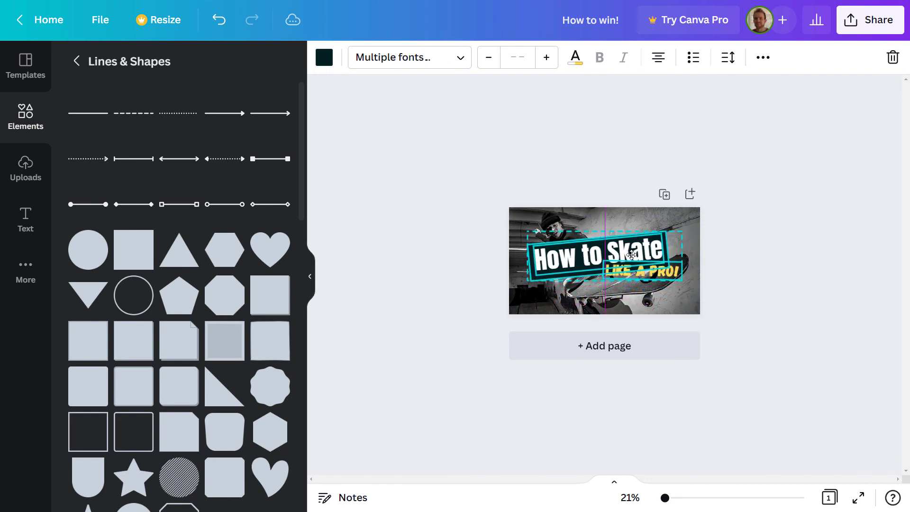
{"action": "left_click", "coordinate": [764, 267]}
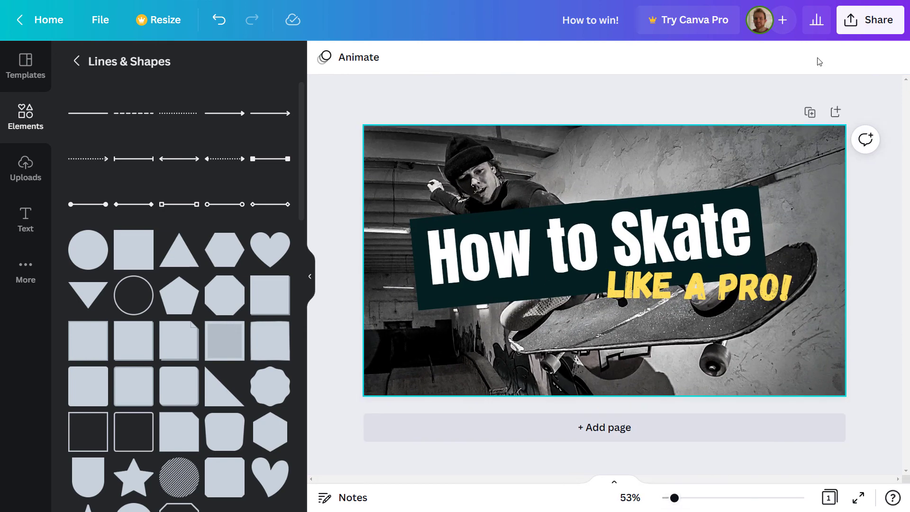
Download the thumbnail with the file type changed from PNG to JPG
{"action": "left_click", "coordinate": [870, 19]}
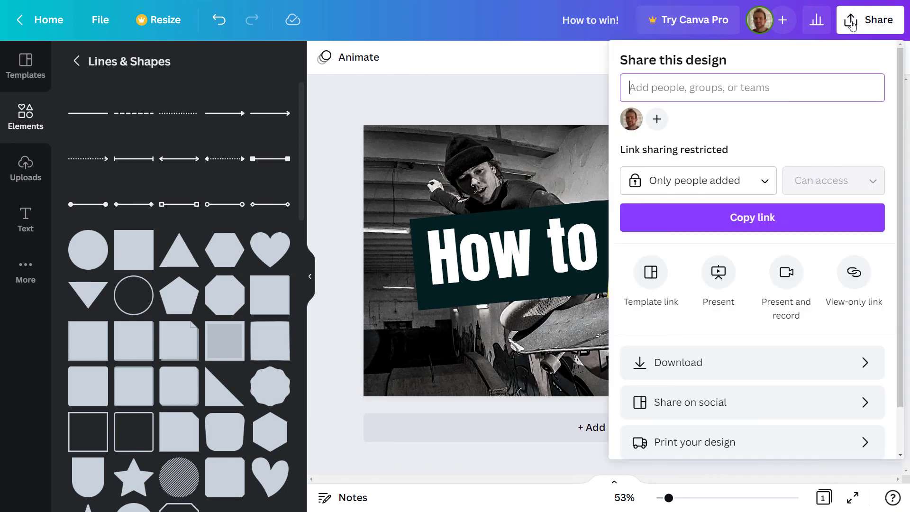
{"action": "mouse_move", "coordinate": [689, 362]}
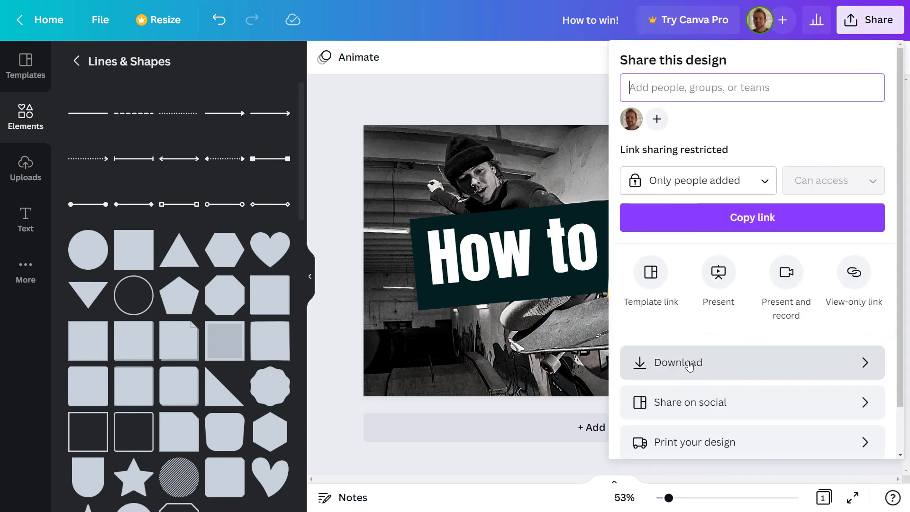
{"action": "left_click", "coordinate": [676, 362]}
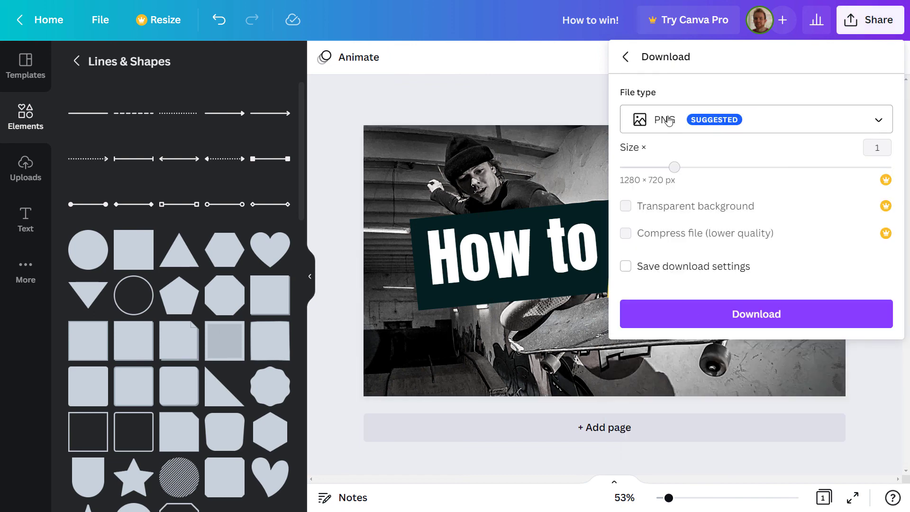
{"action": "left_click", "coordinate": [754, 119]}
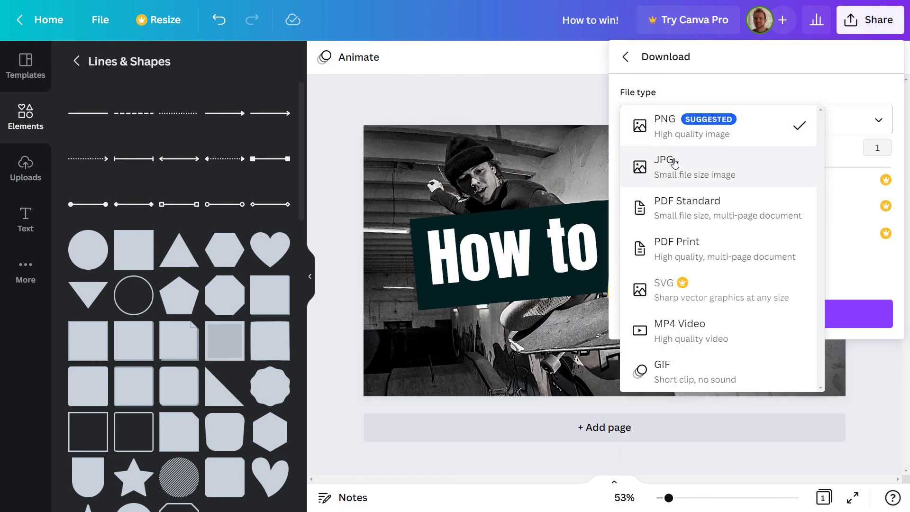
{"action": "left_click", "coordinate": [663, 166]}
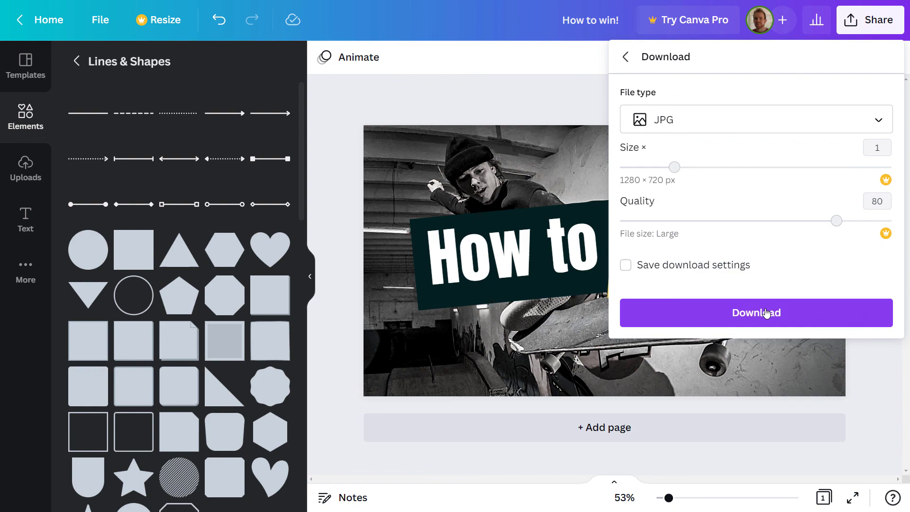
{"action": "left_click", "coordinate": [755, 312]}
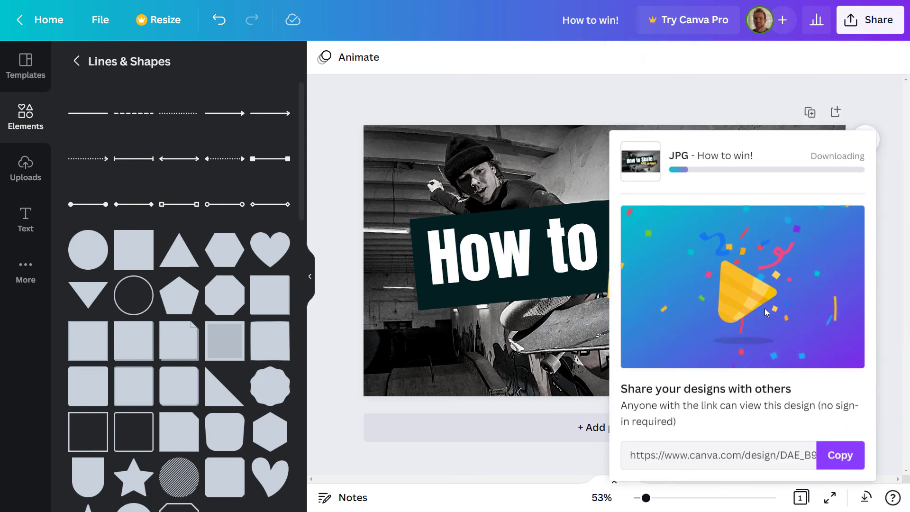